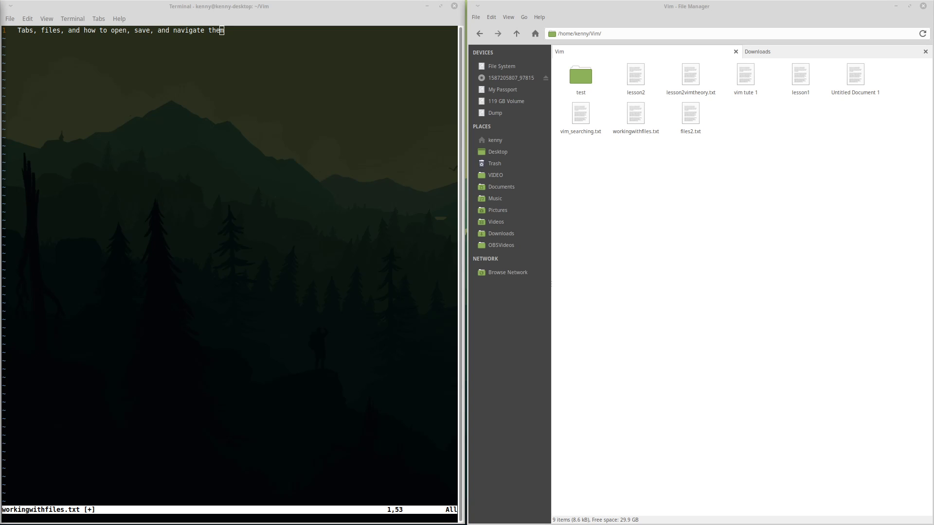
mouse_move(256, 112)
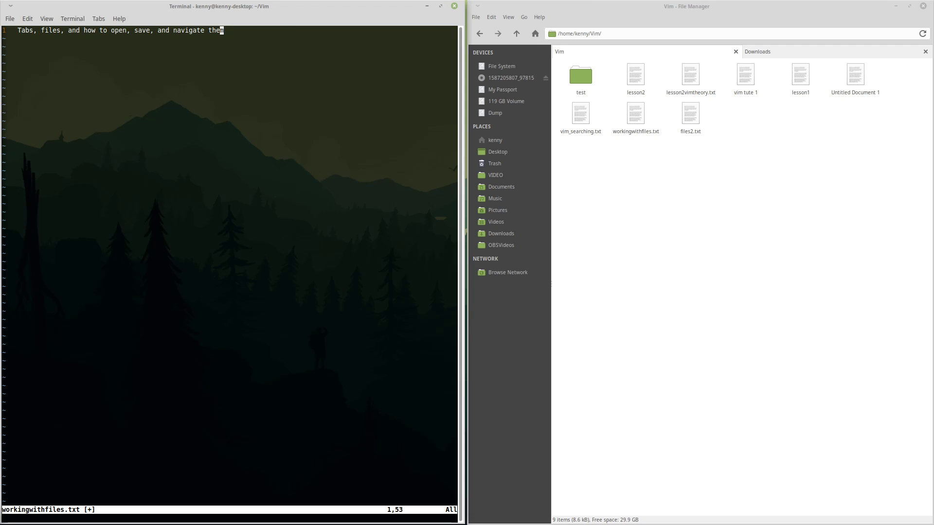
mouse_move(221, 42)
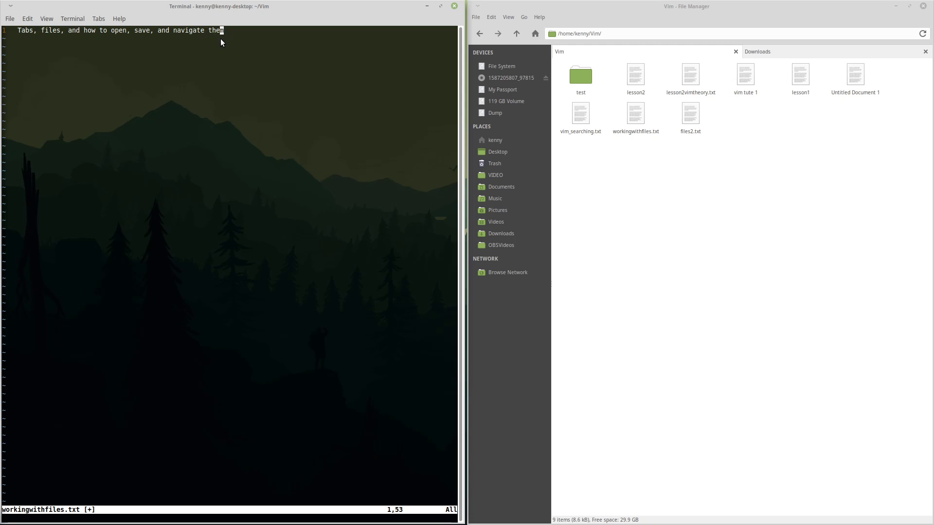
mouse_move(257, 43)
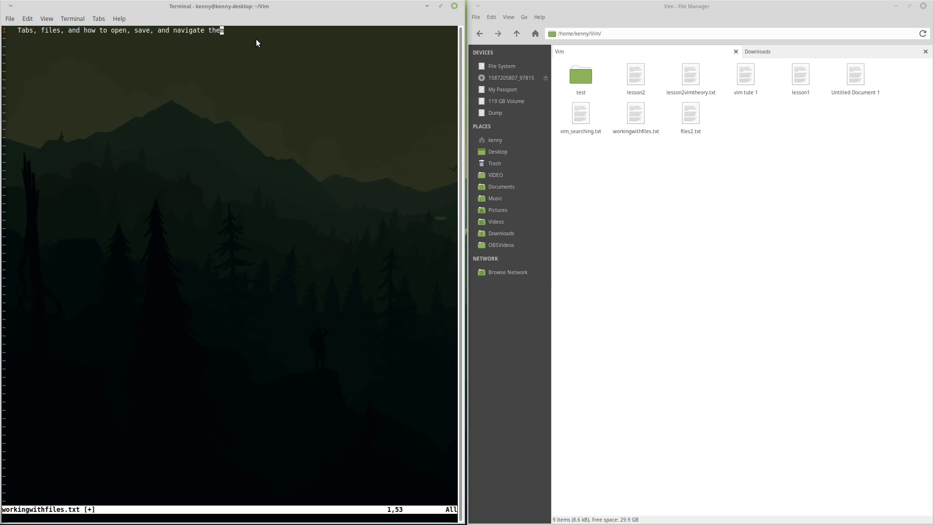
mouse_move(340, 117)
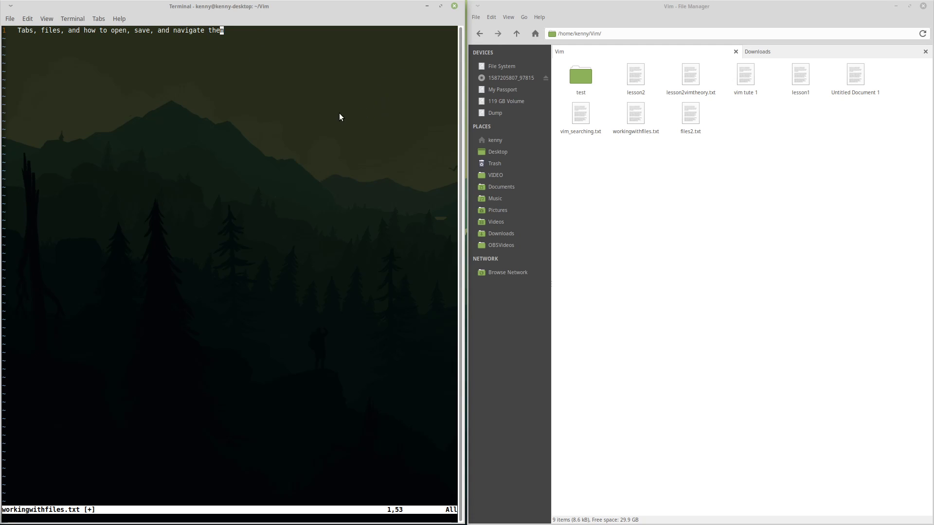
mouse_move(200, 23)
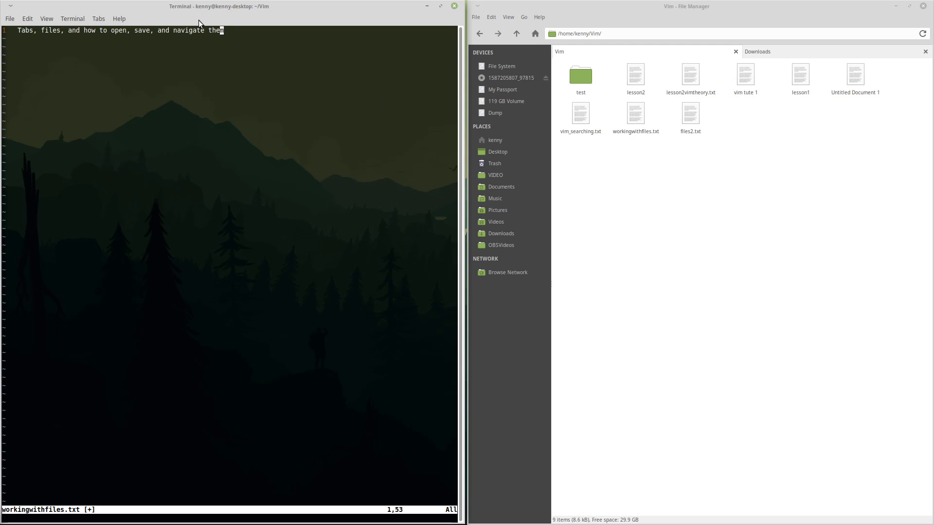
mouse_move(246, 83)
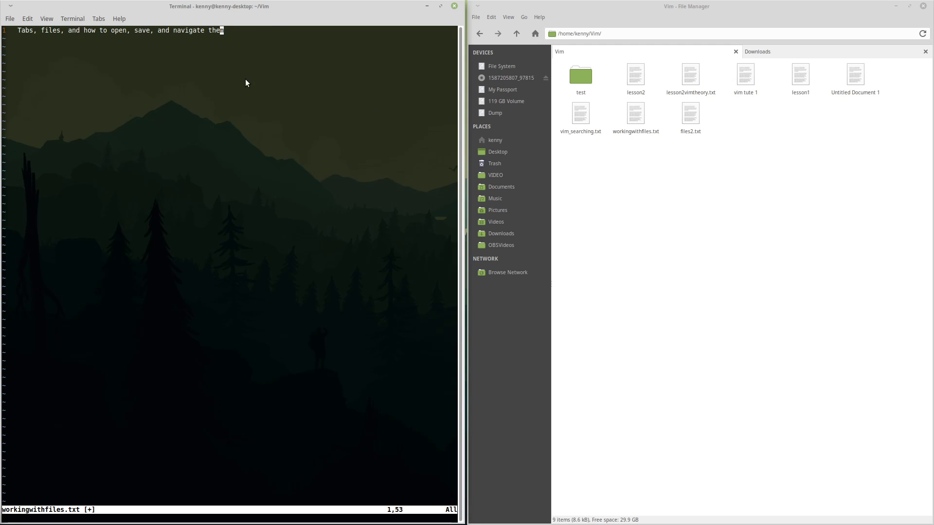
mouse_move(17, 20)
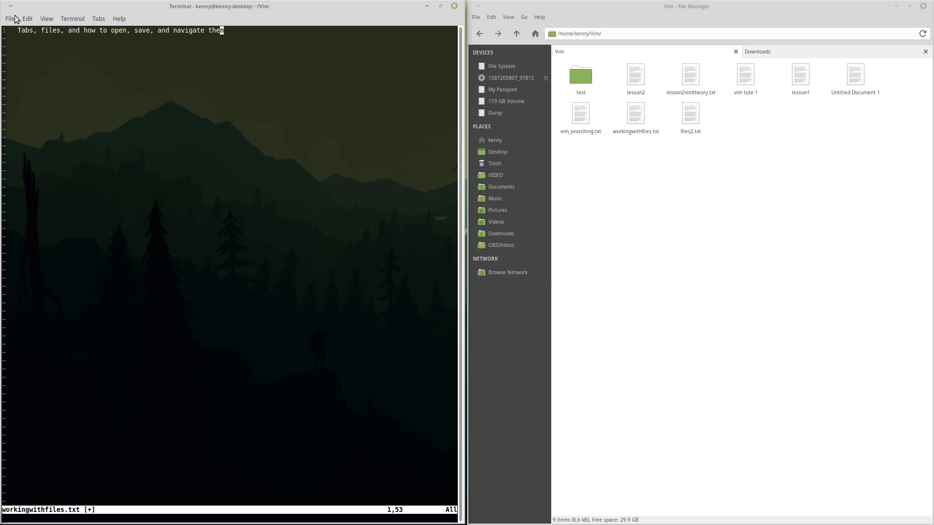
Create a new empty [No Name] tab with :tabnew next to workingwithfiles.txt.
click(10, 19)
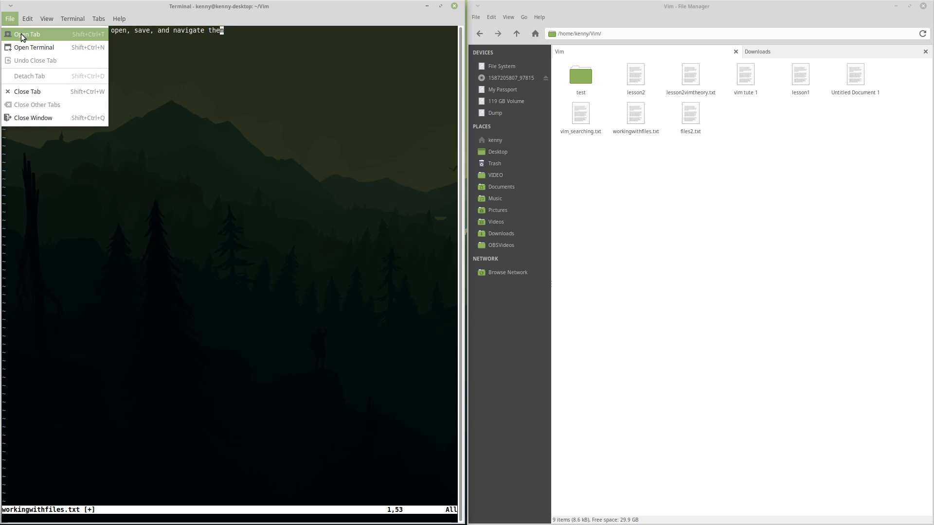
click(28, 34)
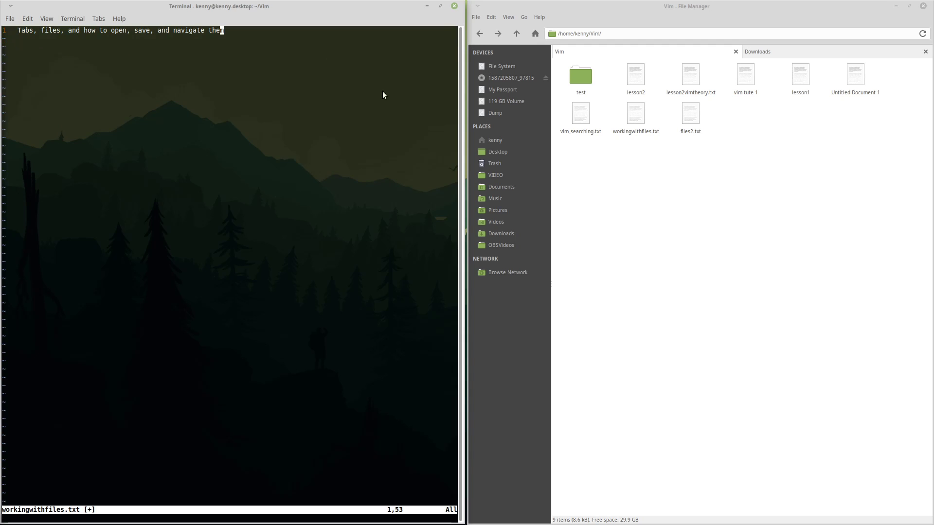
mouse_move(338, 118)
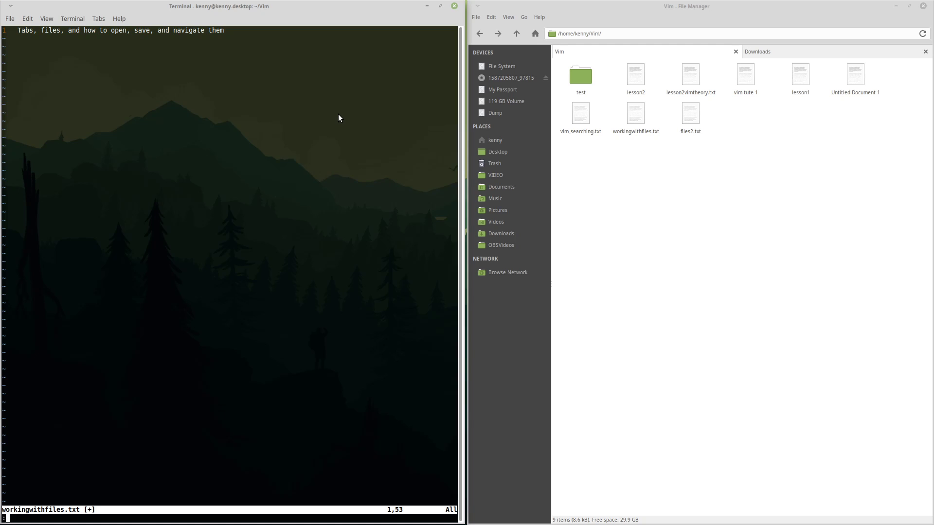
text(:tabnew)
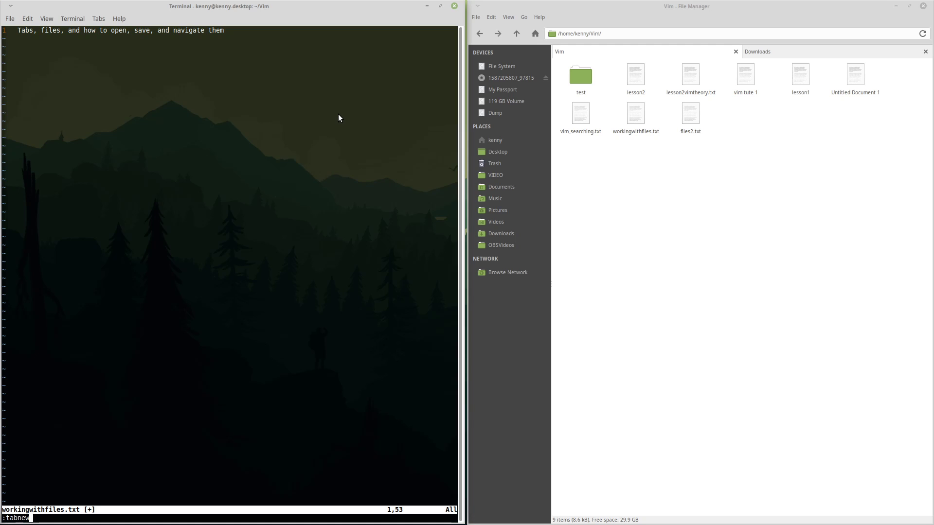
key(Return)
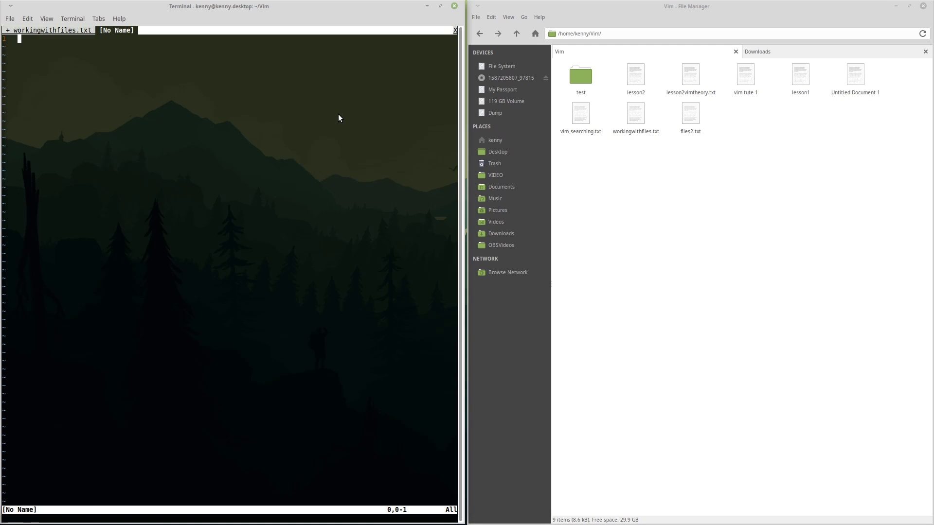
mouse_move(62, 46)
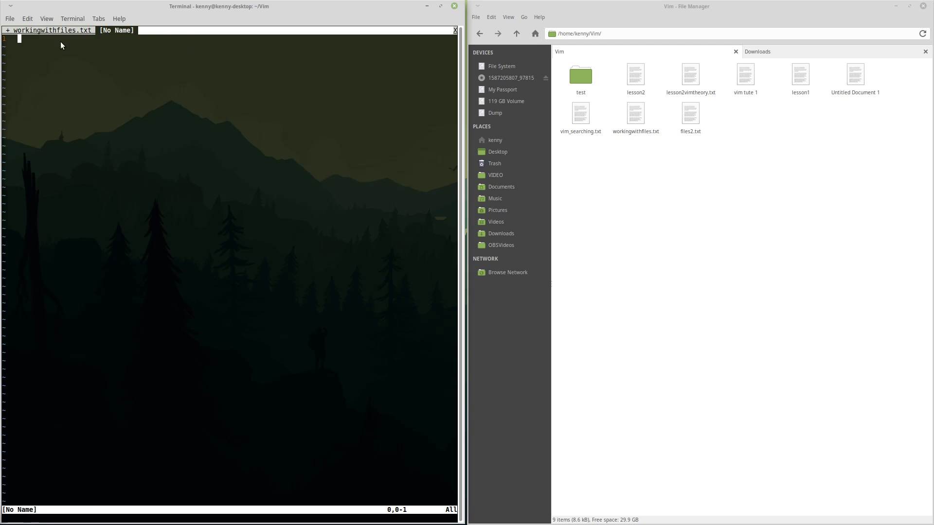
mouse_move(199, 51)
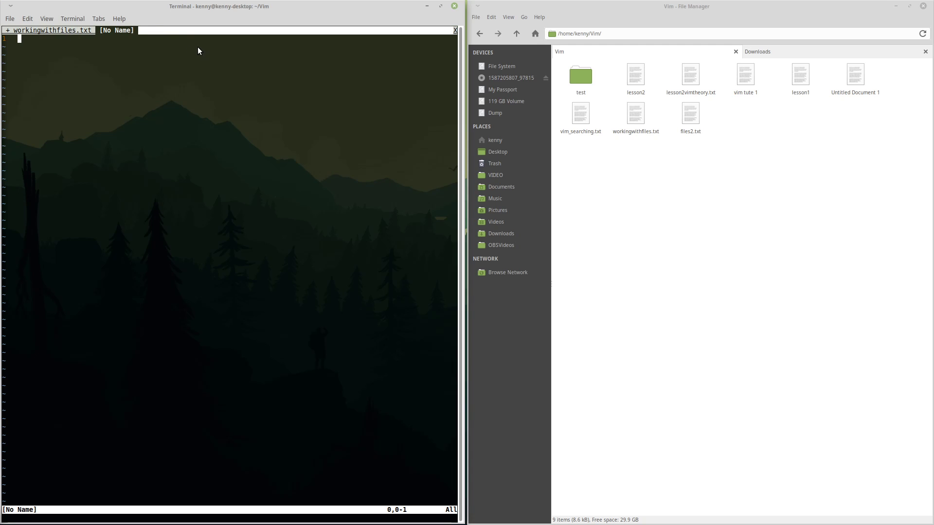
mouse_move(431, 258)
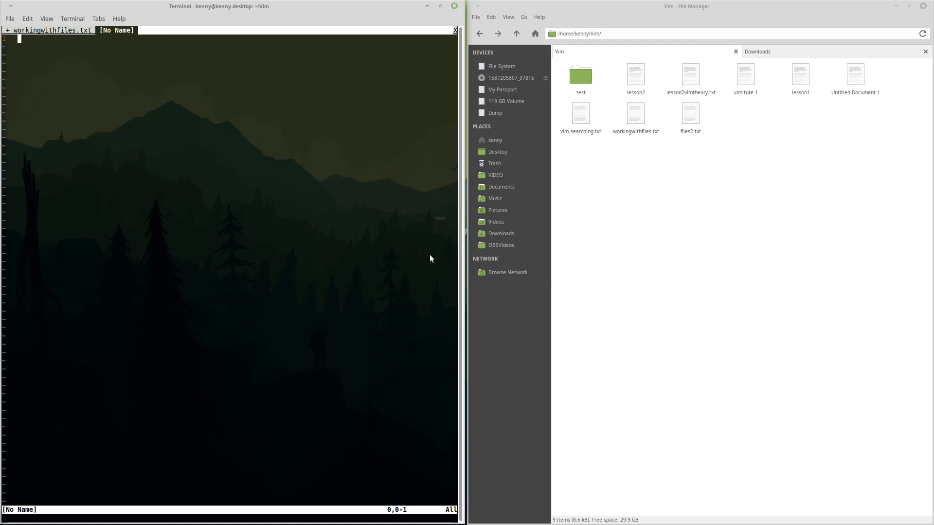
mouse_move(327, 142)
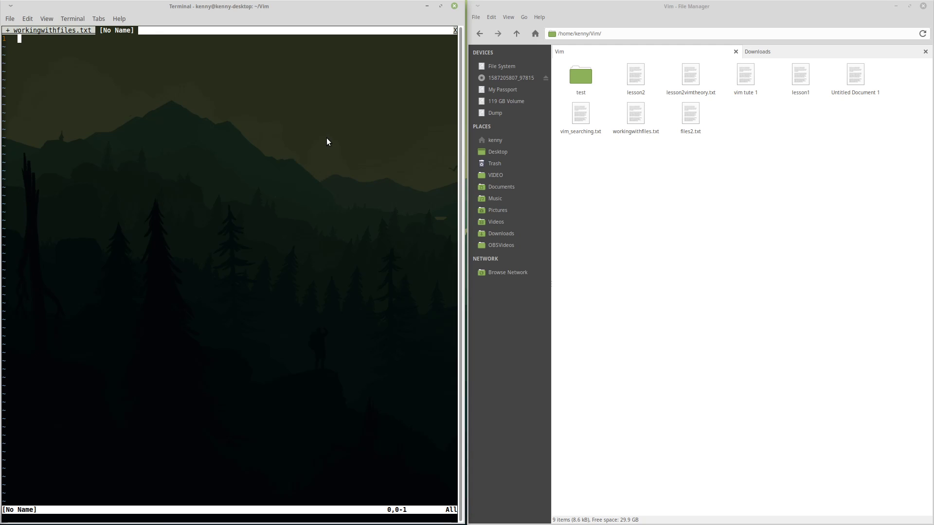
mouse_move(82, 31)
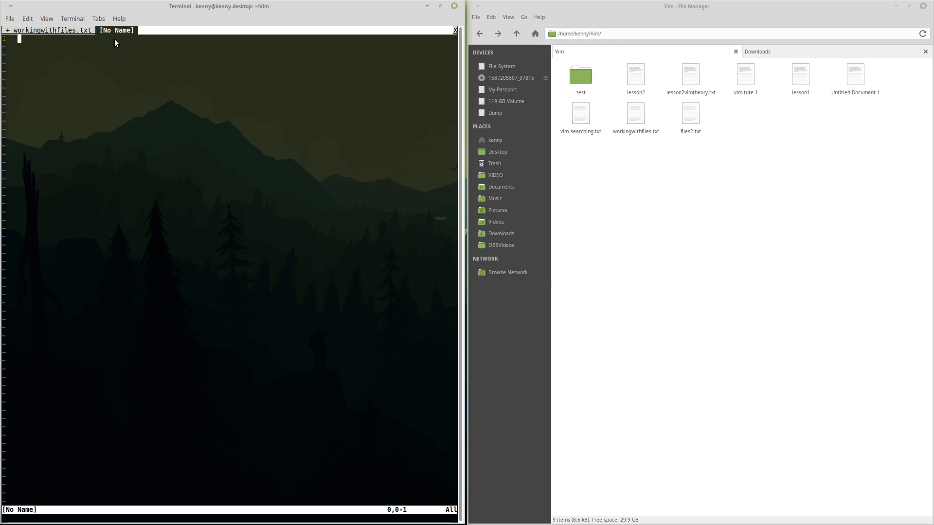
mouse_move(177, 80)
text(:tabprevious)
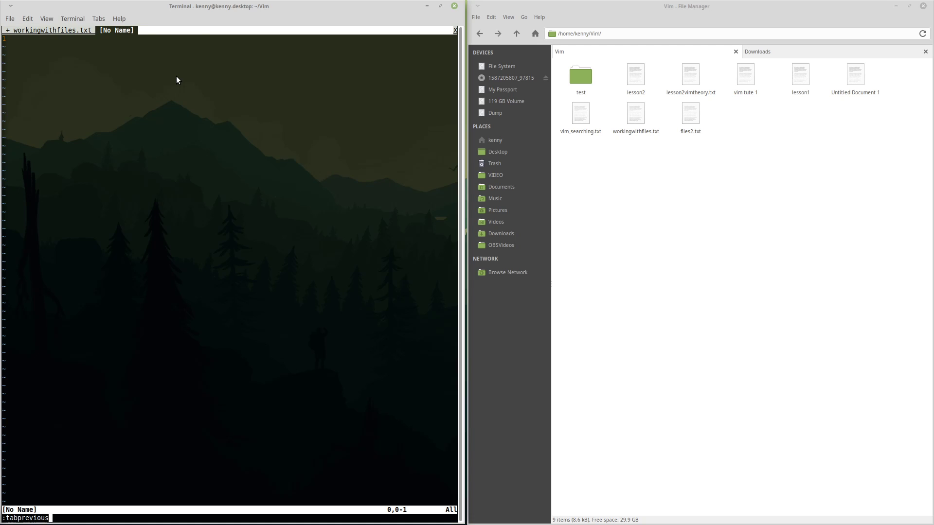
Switch back and forth between workingwithfiles.txt and the empty tab, ending on the empty tab.
key(Return)
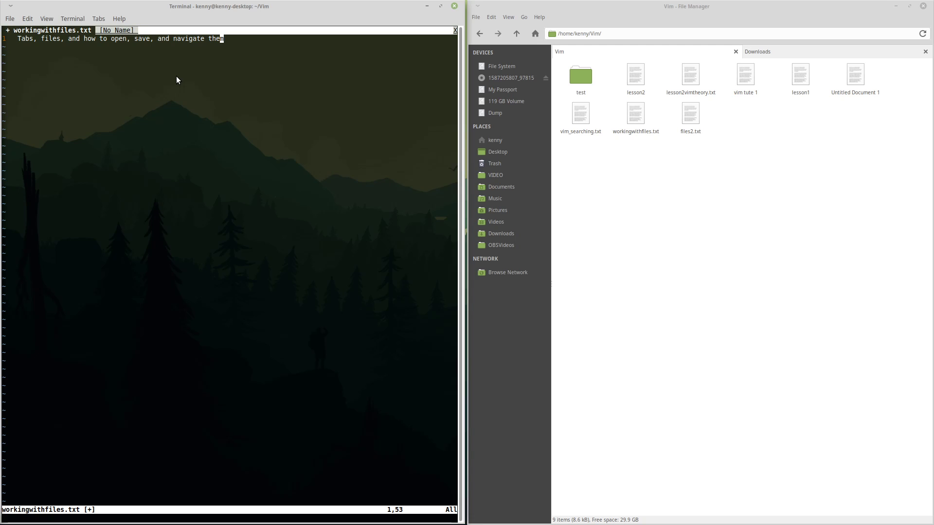
text(:tab)
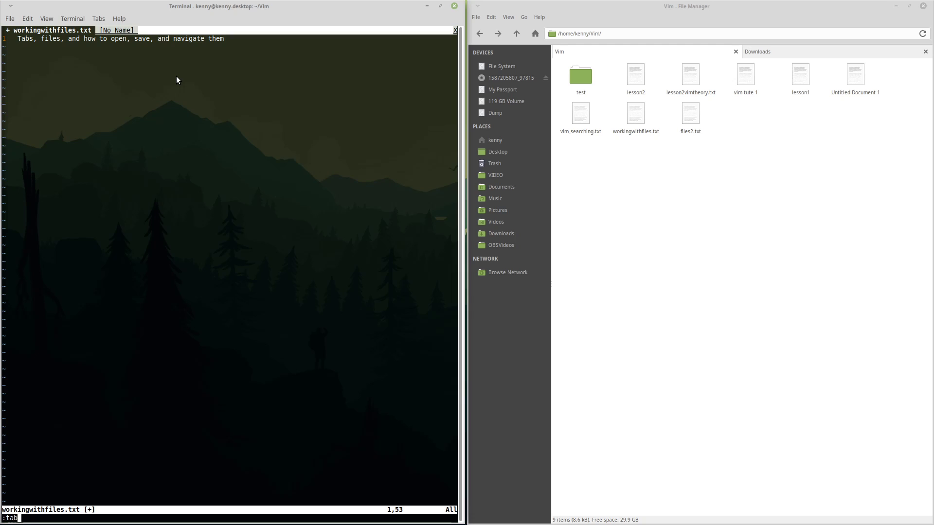
key(Return)
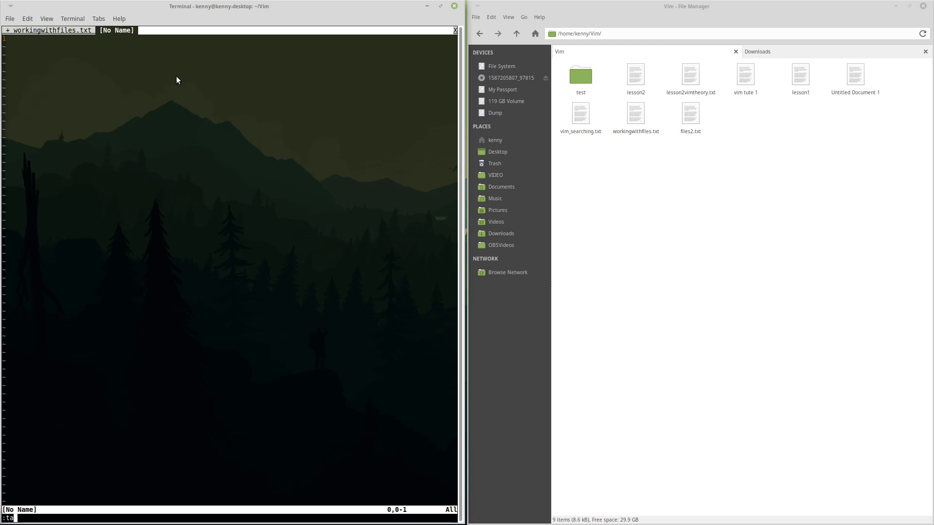
key(Return)
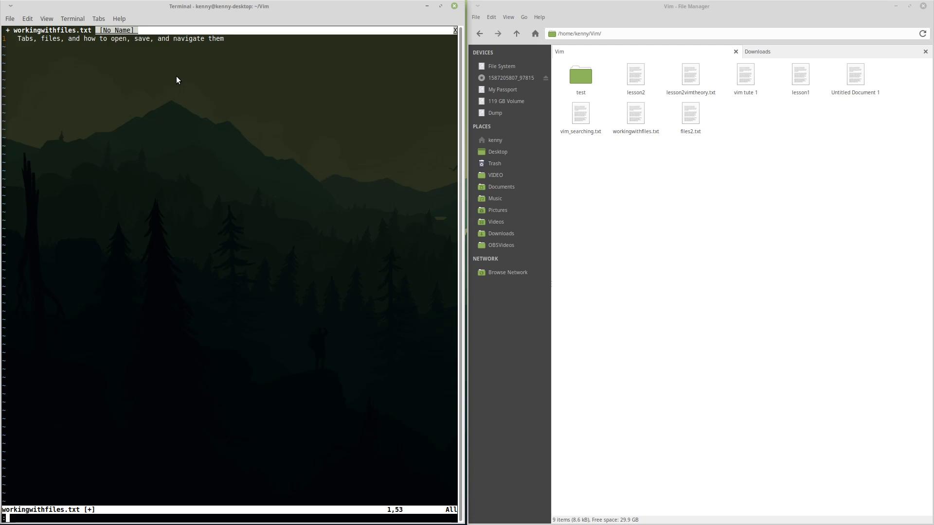
text(:tab)
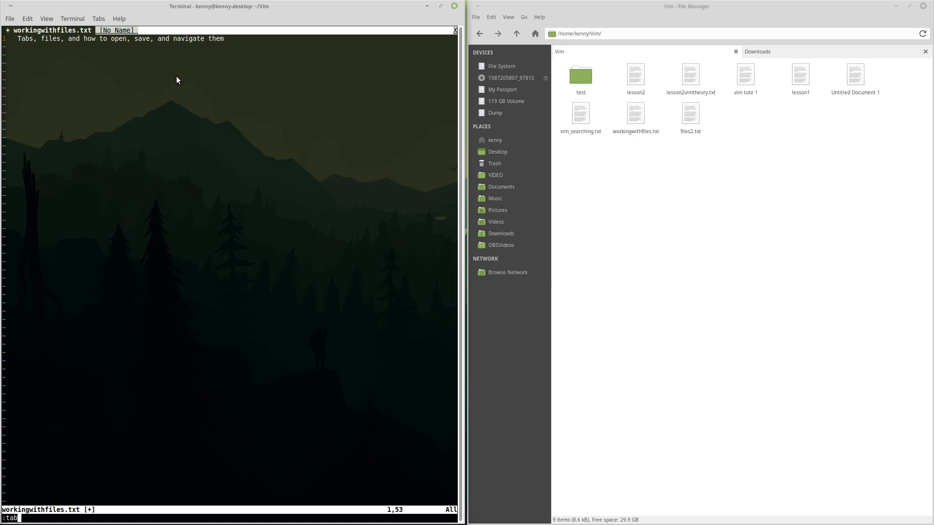
key(Return)
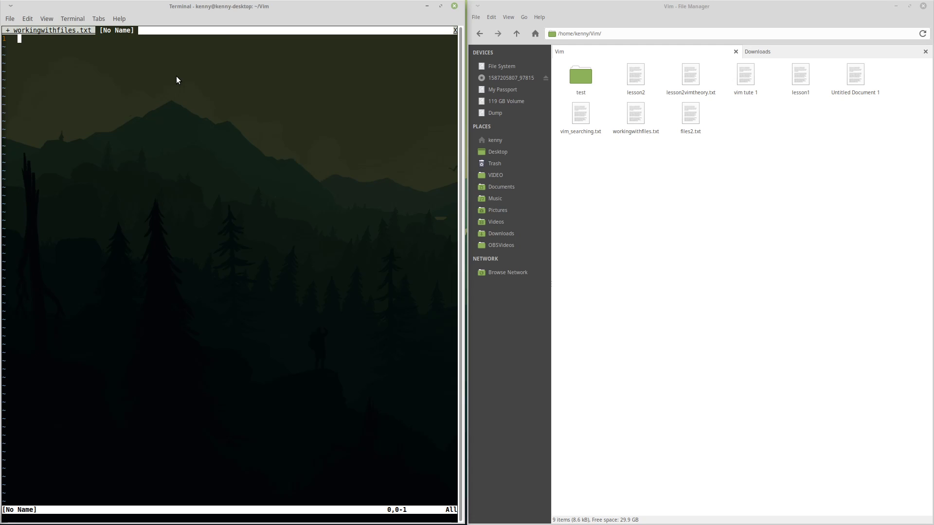
mouse_move(113, 37)
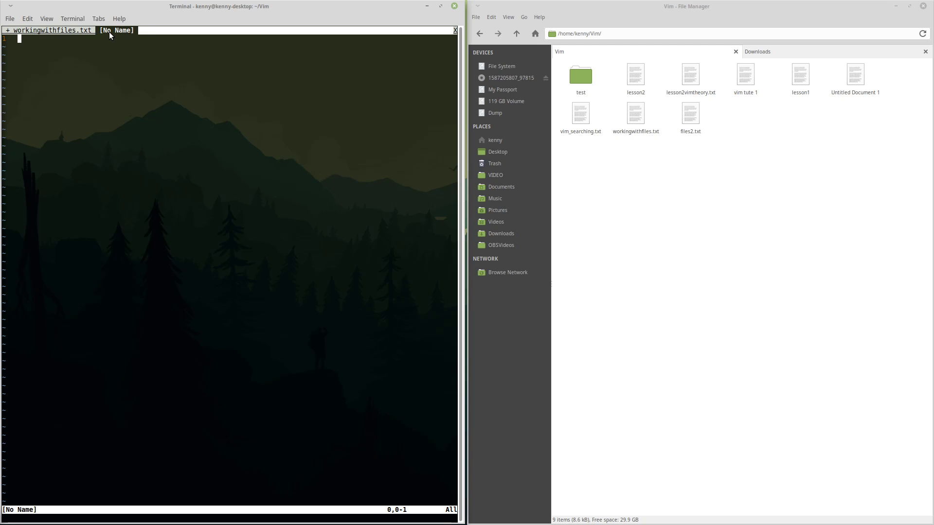
mouse_move(110, 35)
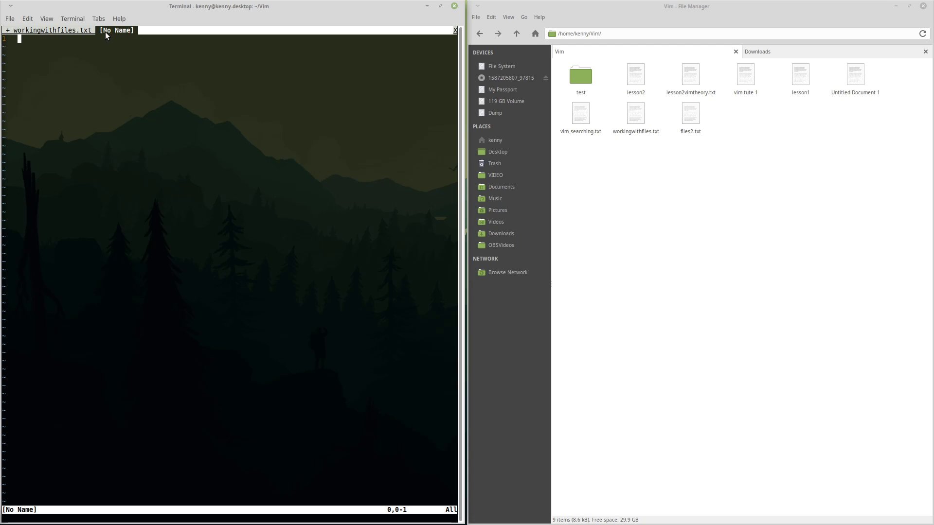
mouse_move(231, 171)
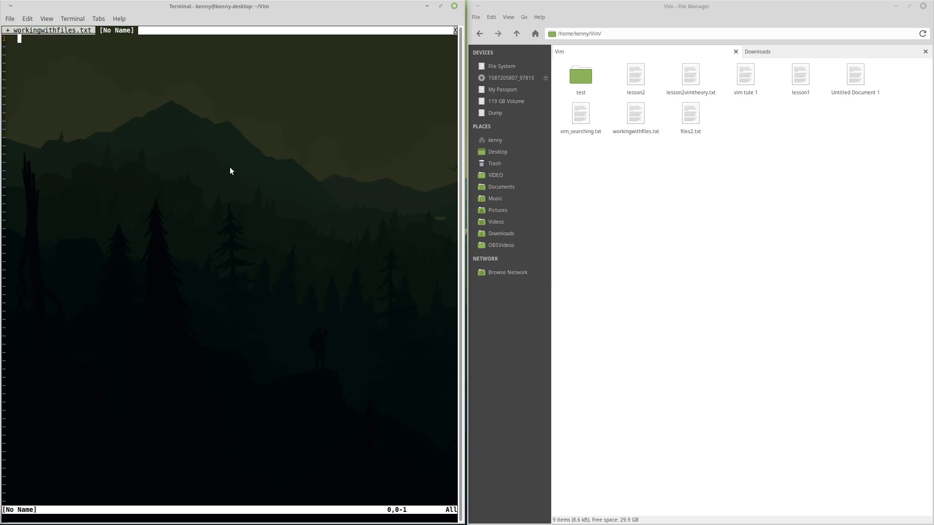
mouse_move(191, 94)
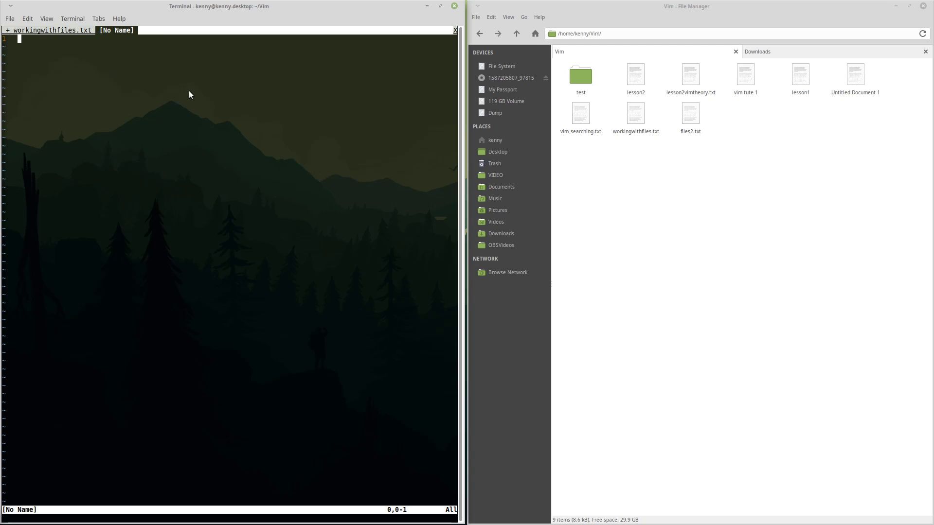
Type the random line 'sadjkflas;djfk' into the unnamed tab.
text(:tab)
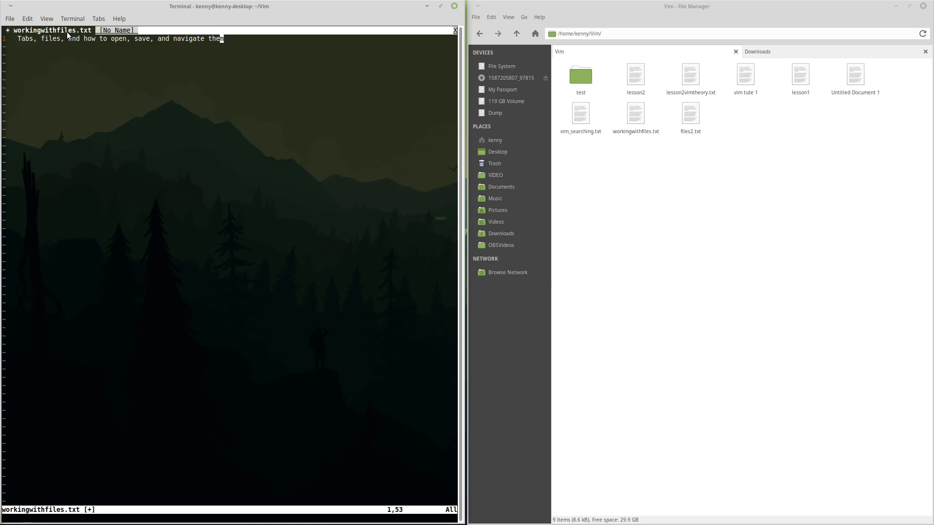
mouse_move(264, 70)
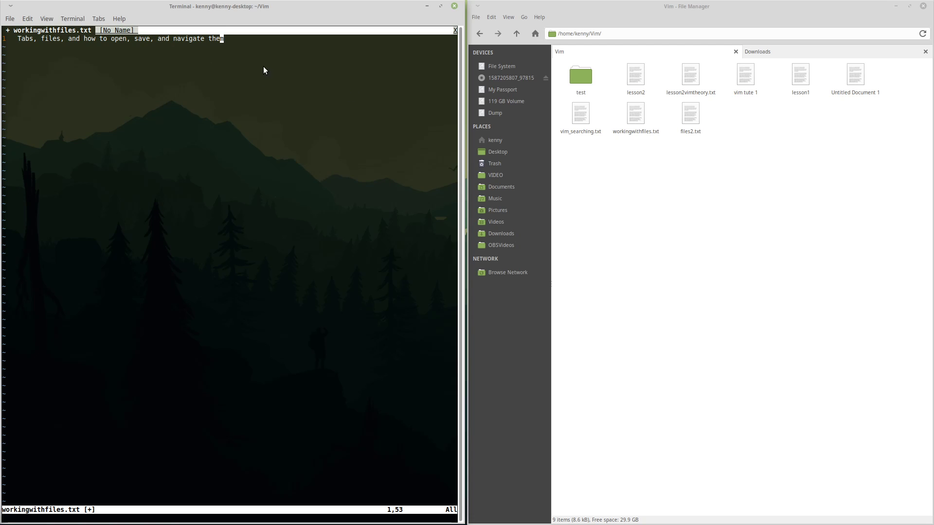
mouse_move(291, 108)
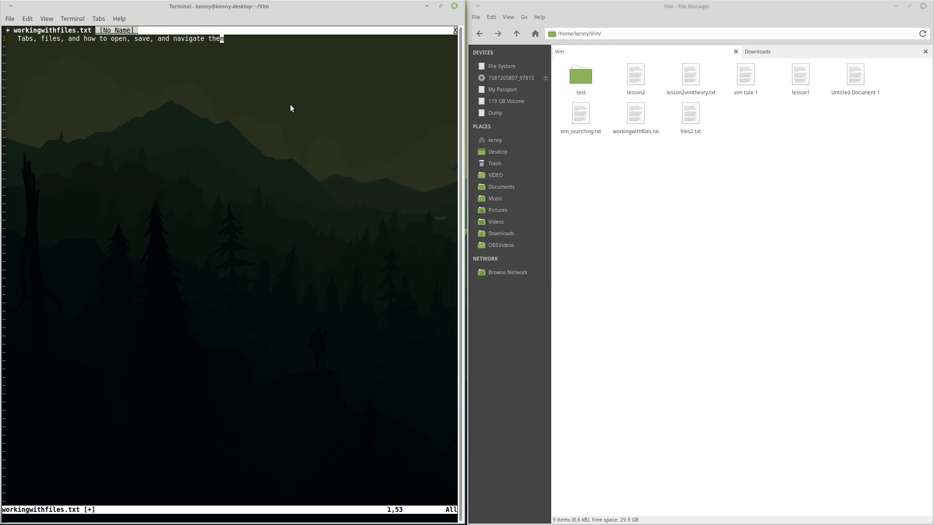
mouse_move(635, 114)
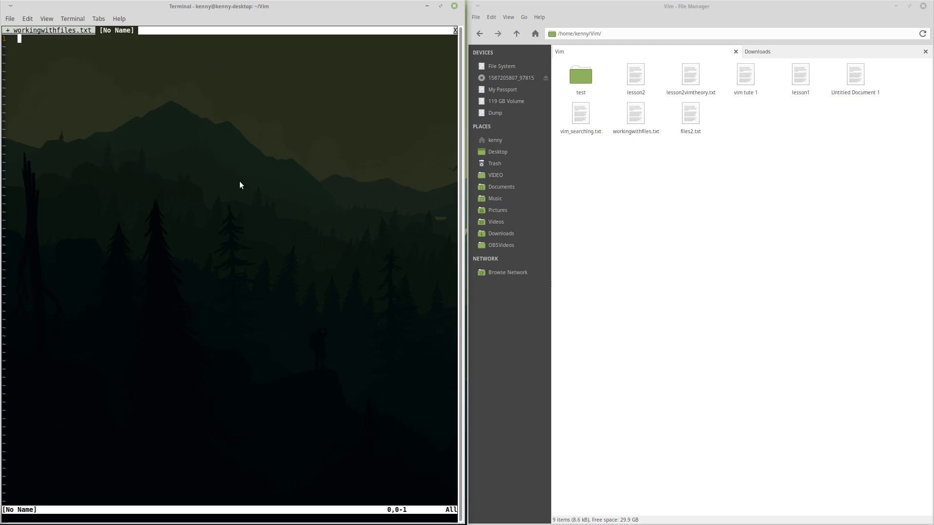
mouse_move(204, 142)
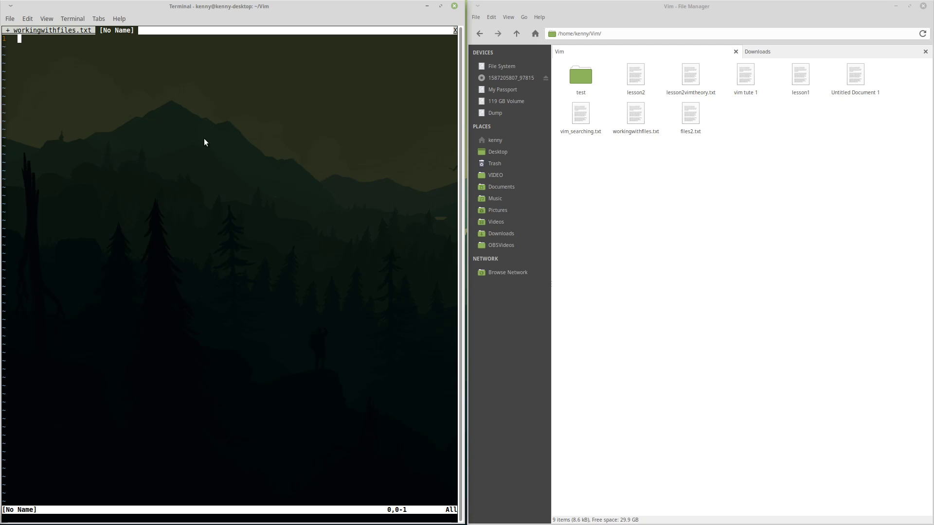
mouse_move(227, 103)
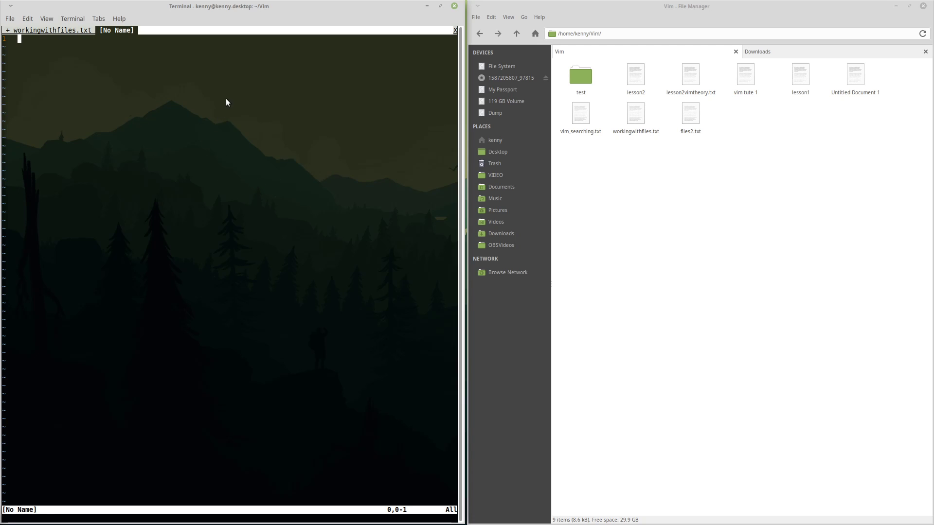
text(sadjkflas;djfklas;djfklsdafjsdkalfjsadklfajfklf;)
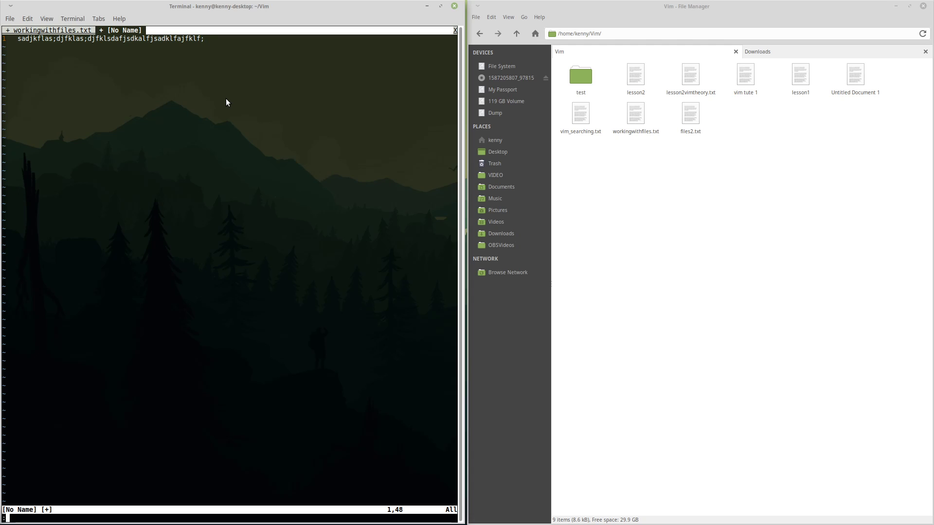
Write the unnamed tab's text to a new file junk1.txt.
text(:wr)
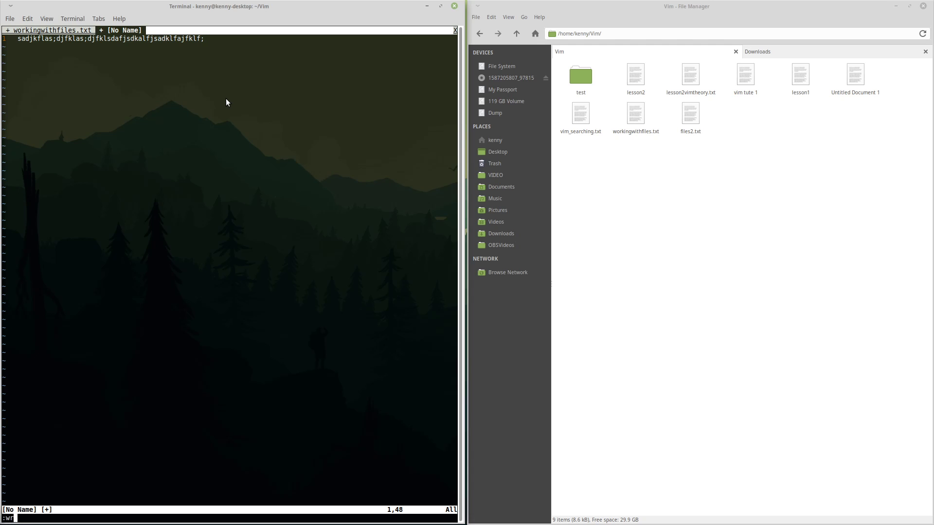
text(ite)
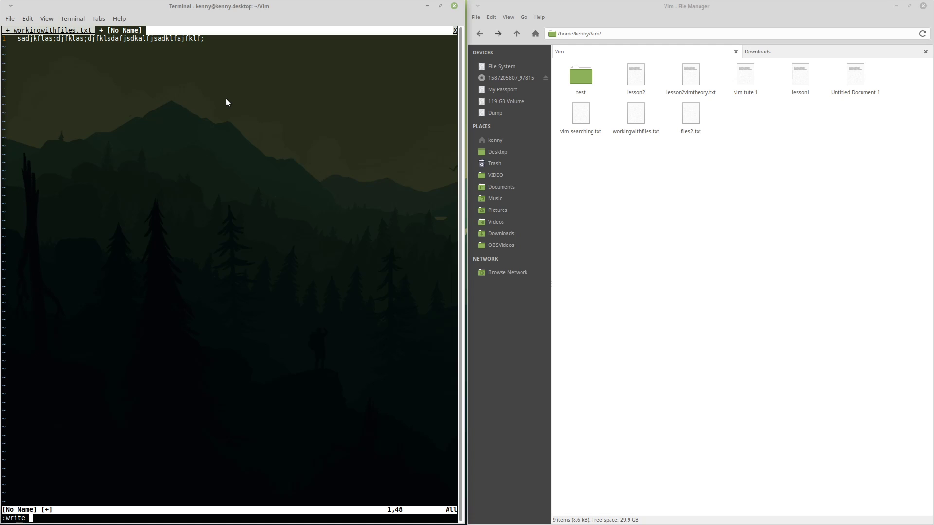
text(junk1)
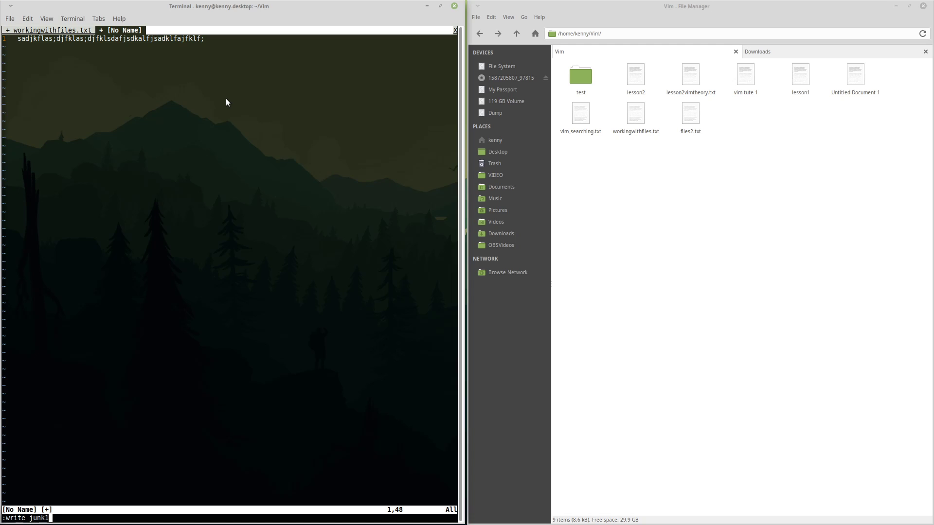
text(.txt)
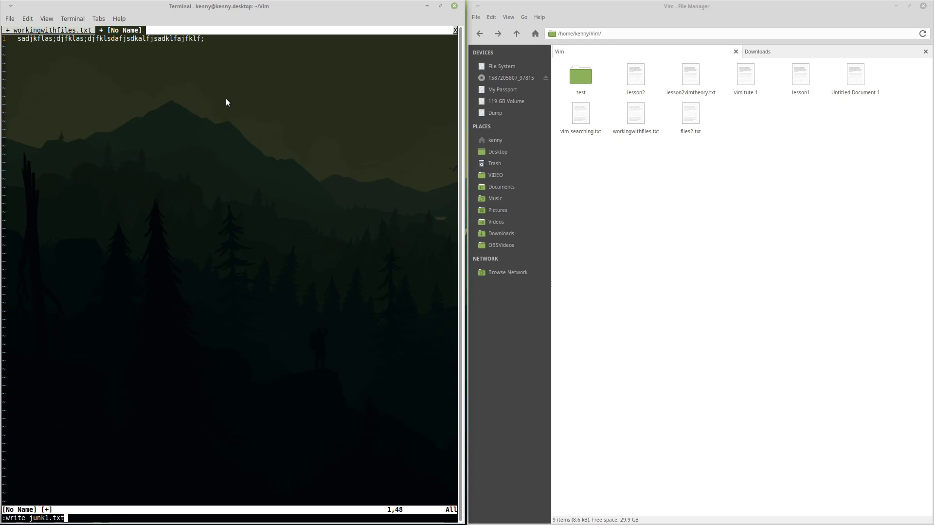
key(Return)
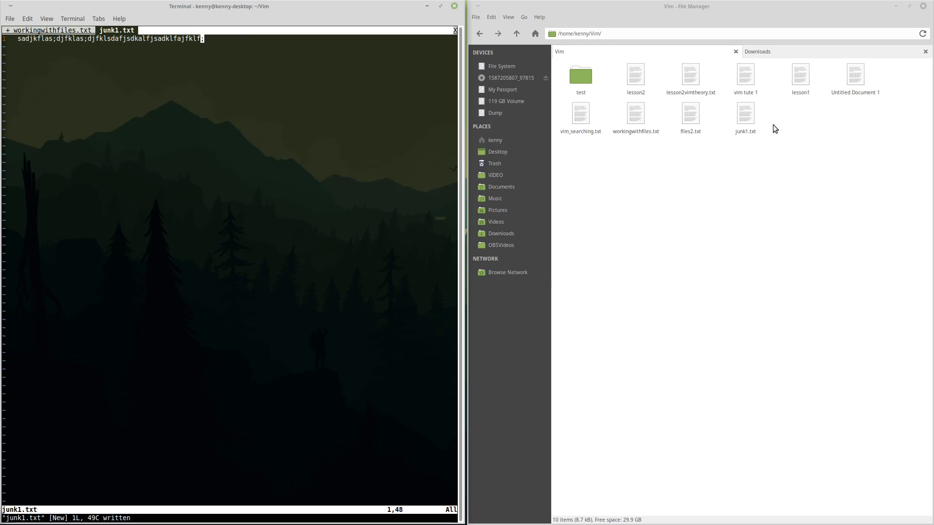
mouse_move(746, 113)
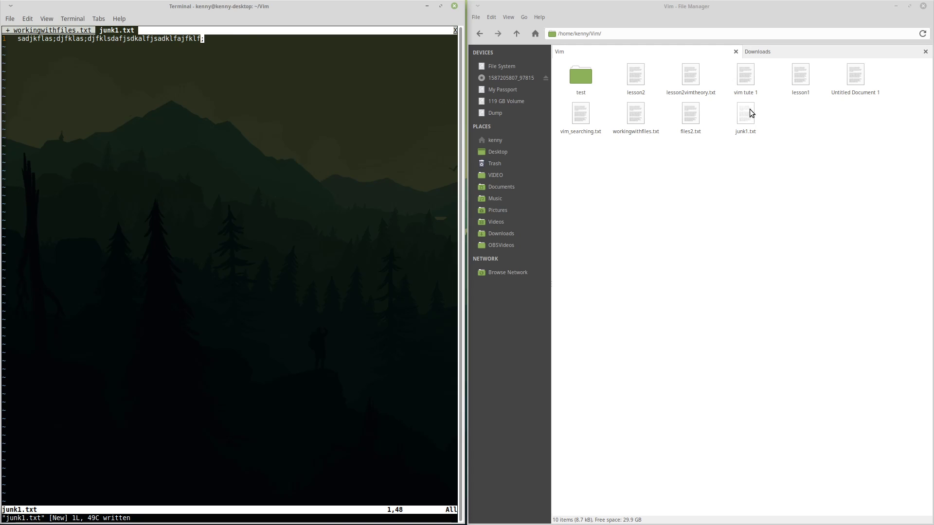
mouse_move(746, 127)
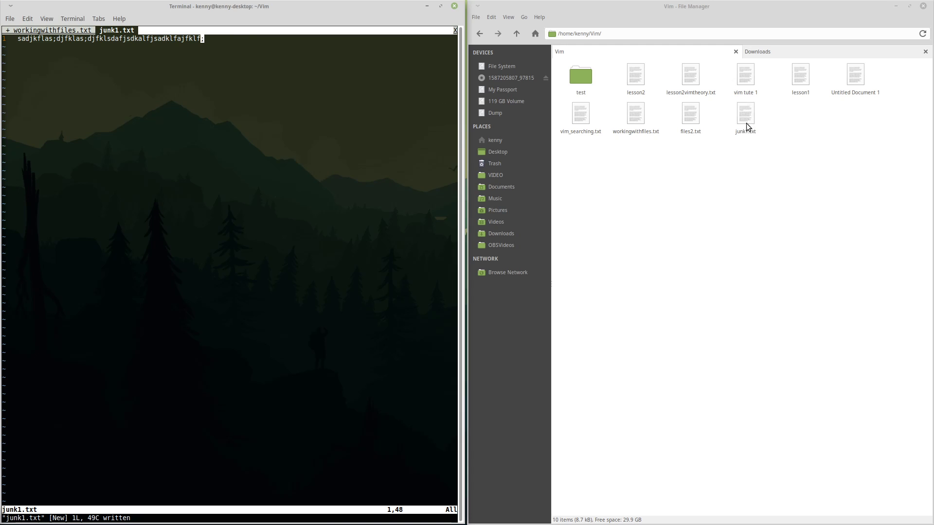
mouse_move(292, 130)
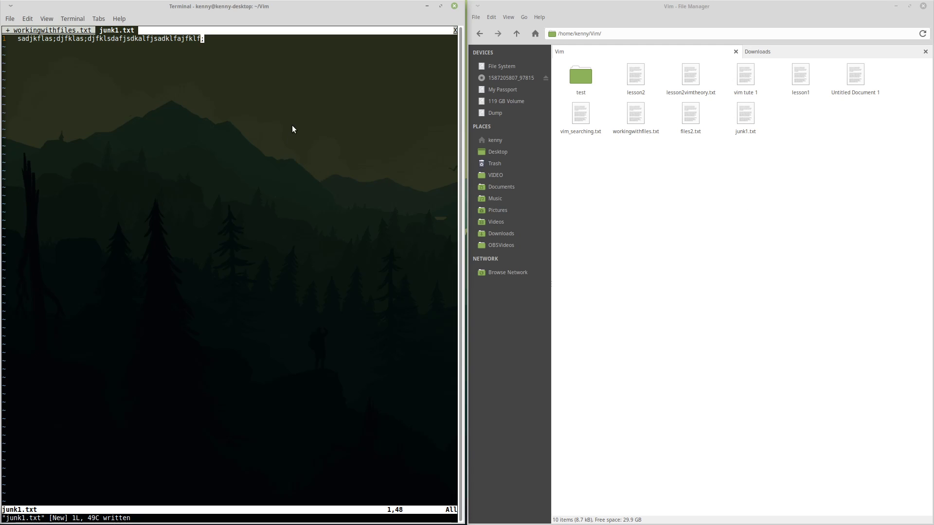
mouse_move(305, 78)
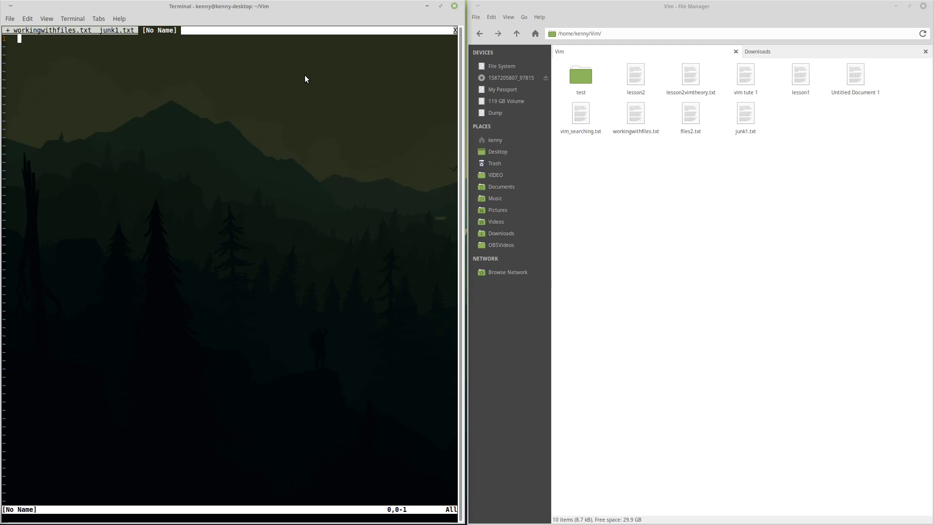
Open a third empty tab with :tabedit and return to junk1.txt, starting a :write command.
text(:edit)
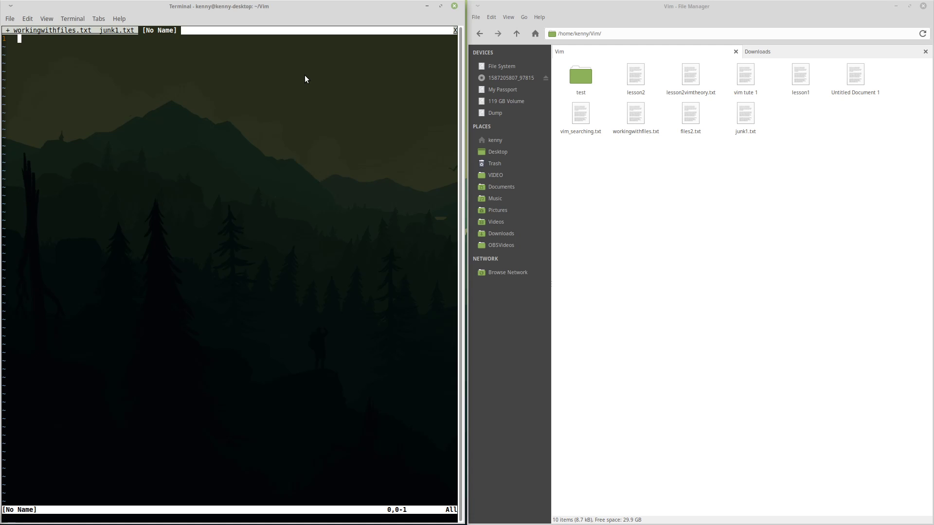
text(tab)
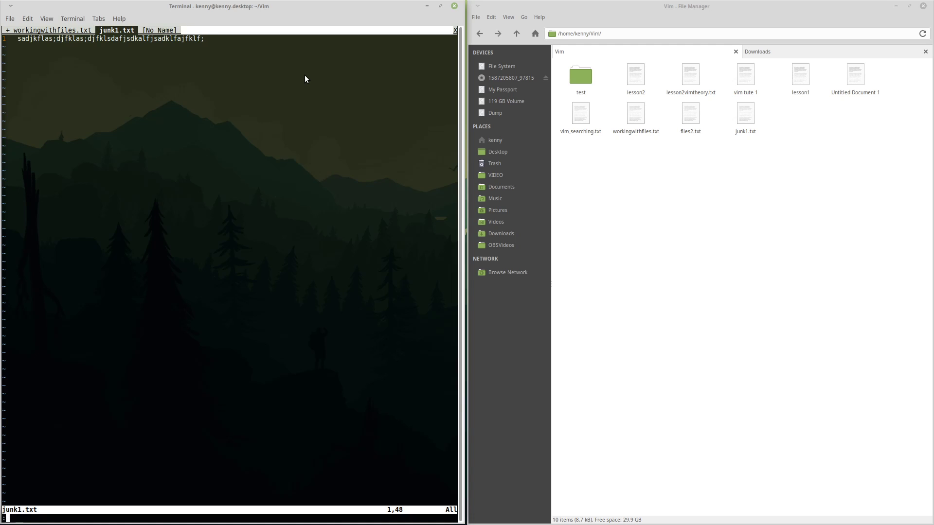
text(:write)
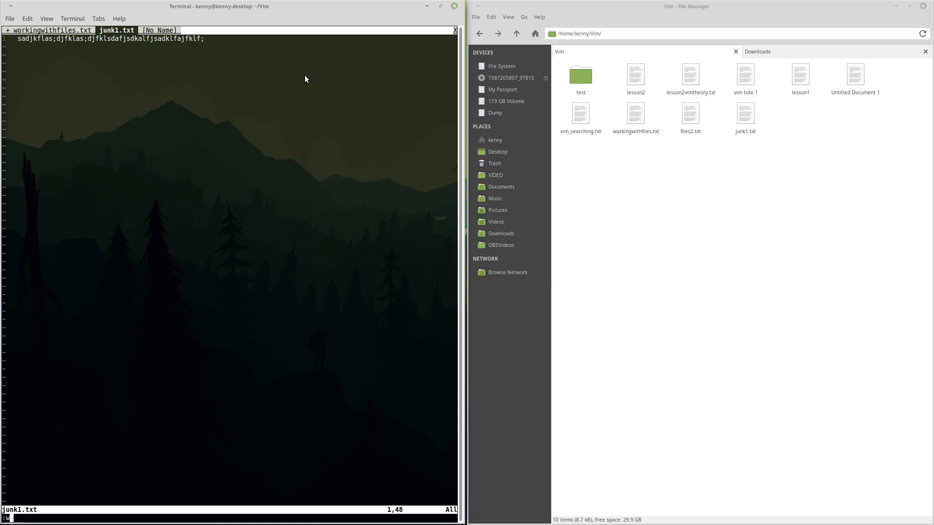
Write junk1.txt to disk again, one line of 49 characters.
key(Return)
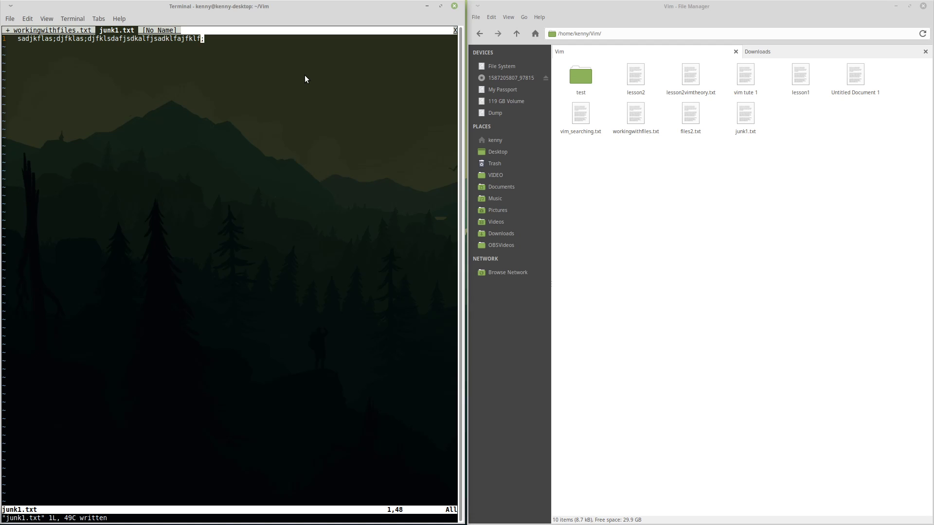
mouse_move(61, 512)
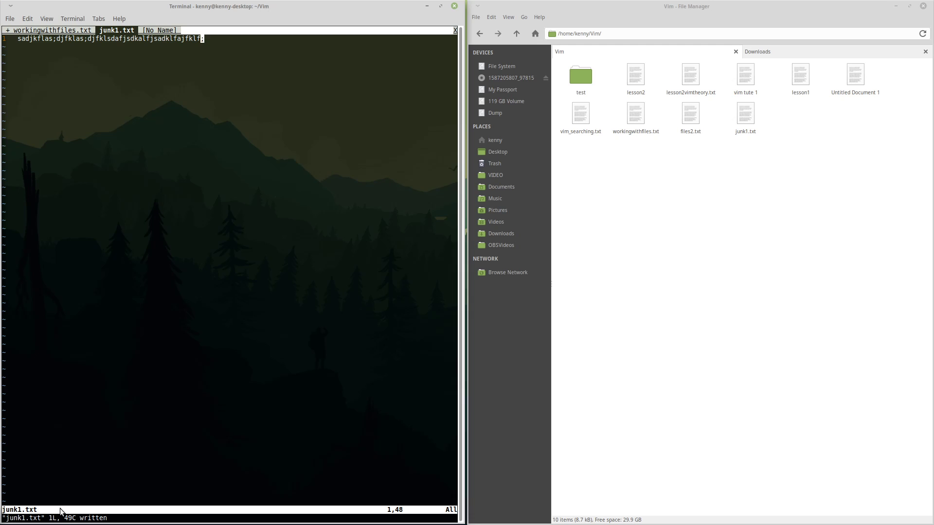
mouse_move(20, 464)
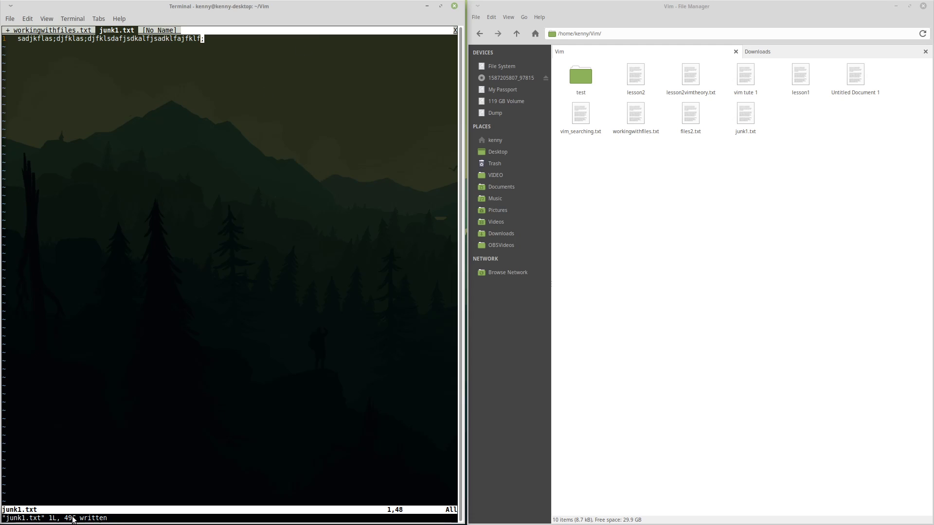
mouse_move(97, 46)
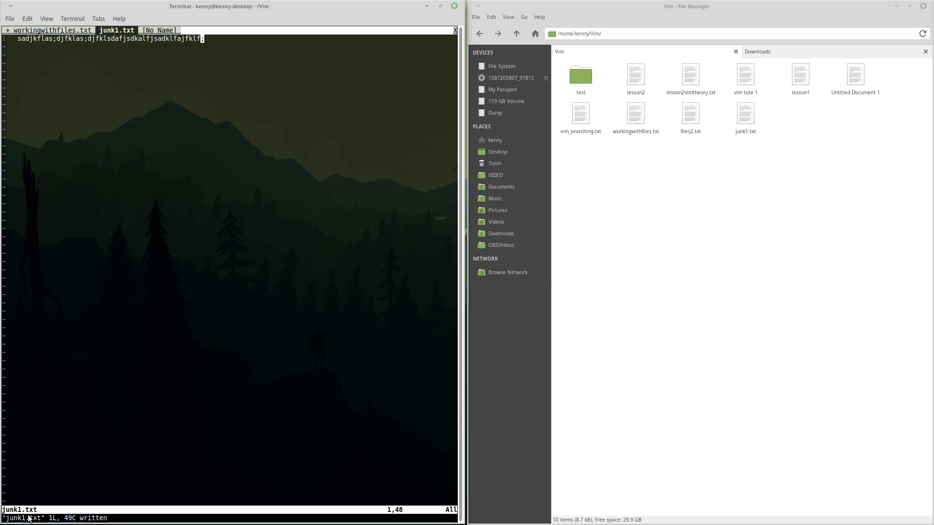
mouse_move(255, 170)
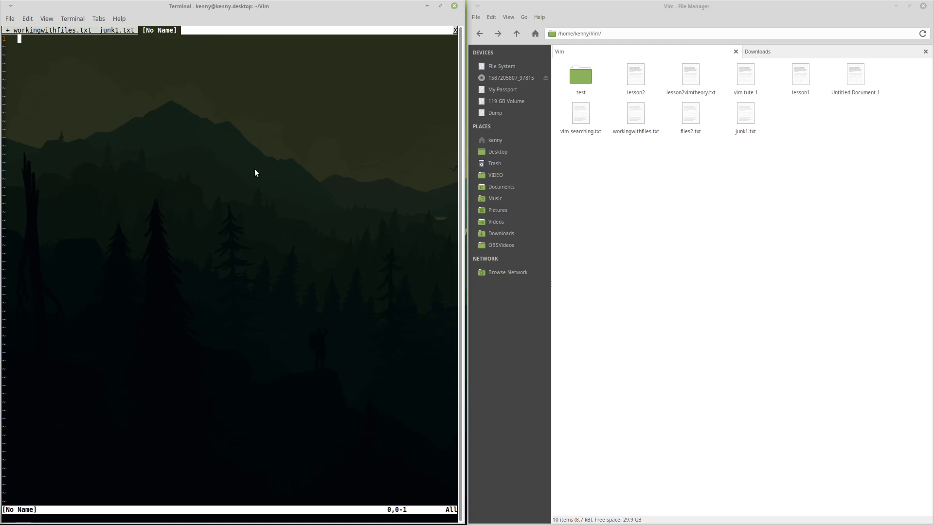
text(:edi)
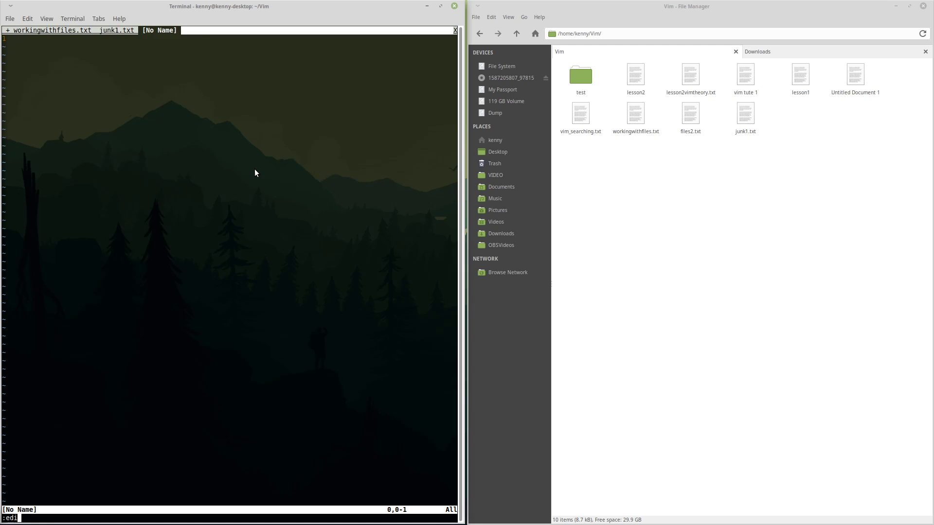
text(t)
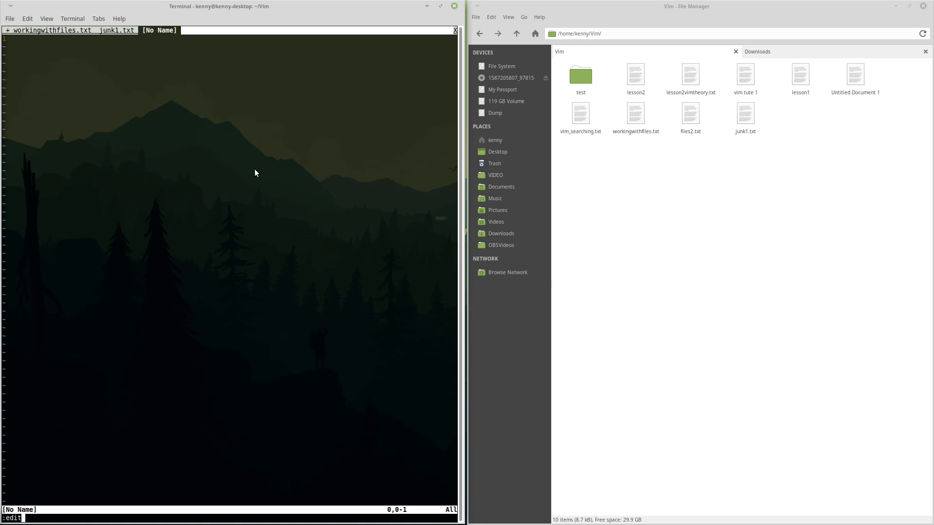
mouse_move(426, 171)
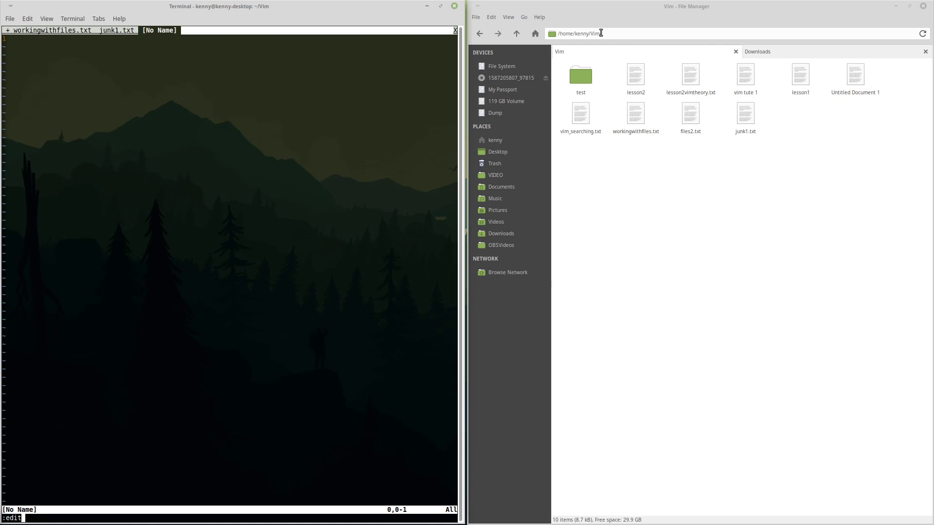
mouse_move(663, 45)
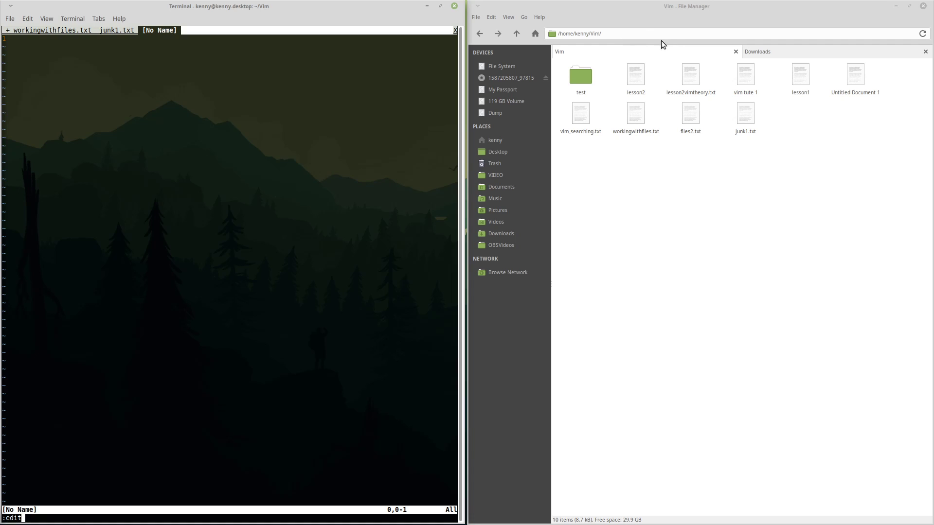
mouse_move(711, 14)
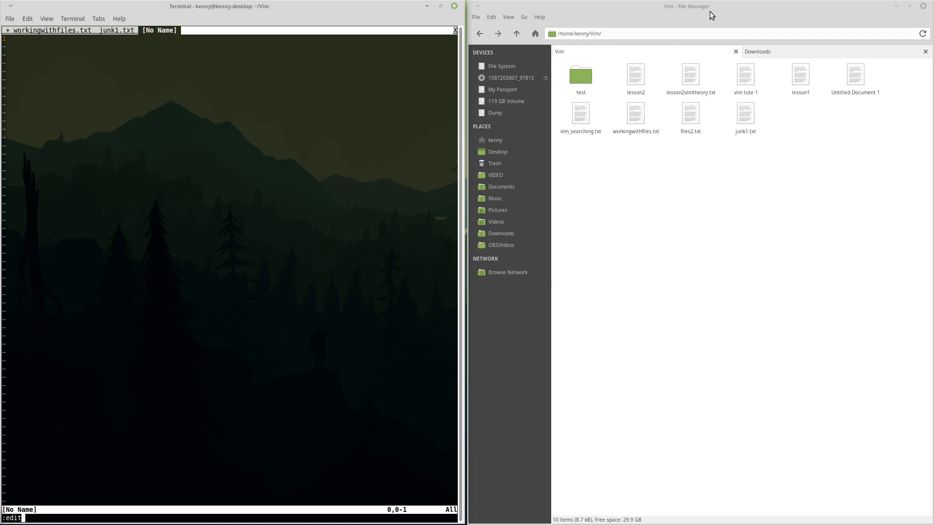
mouse_move(898, 9)
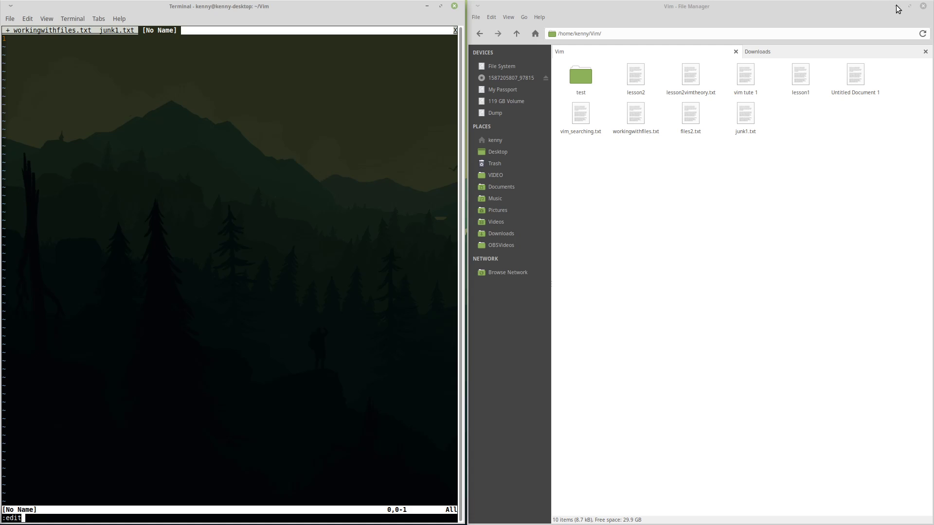
Hide the file manager and maximize the Vim terminal to fill the screen.
click(922, 6)
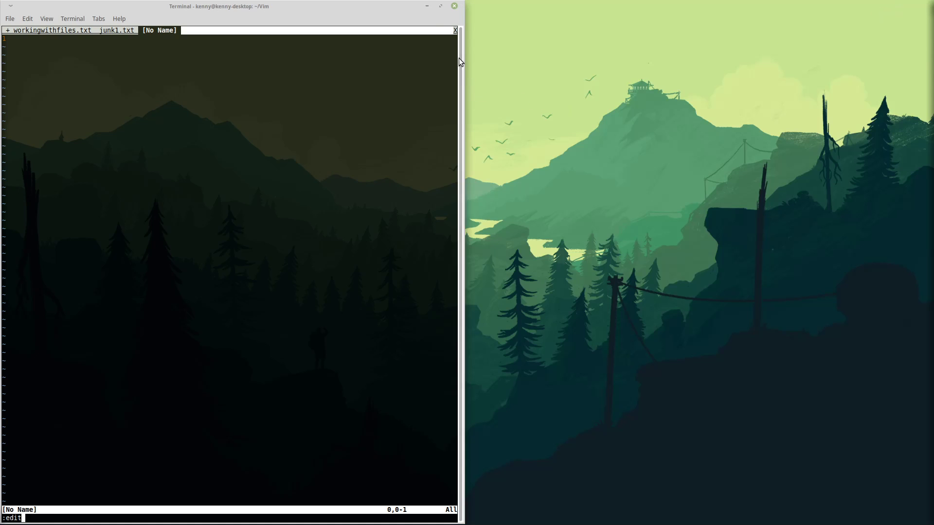
click(440, 6)
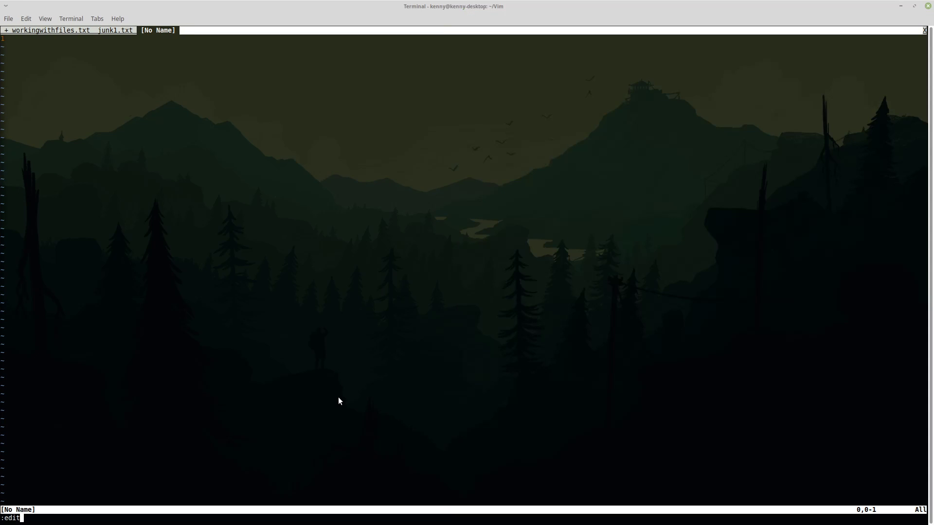
mouse_move(333, 392)
text(:e)
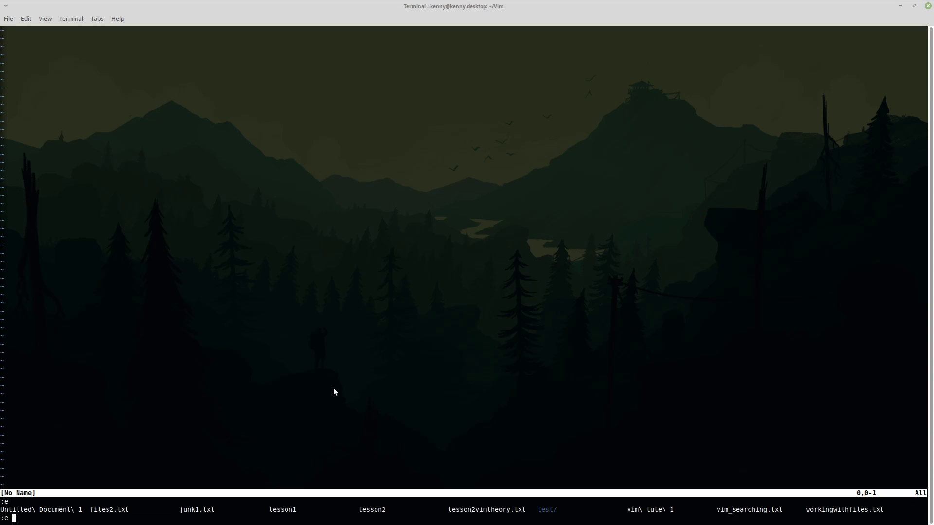
mouse_move(624, 467)
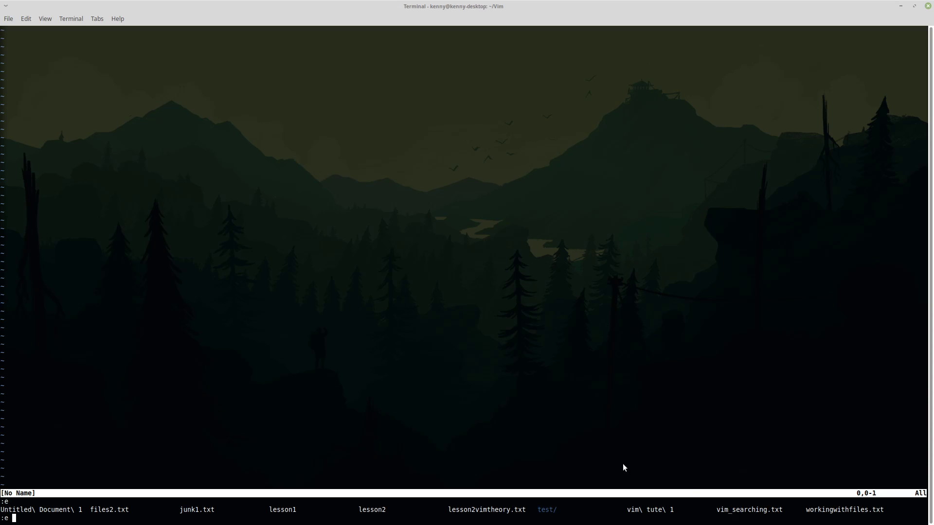
mouse_move(673, 516)
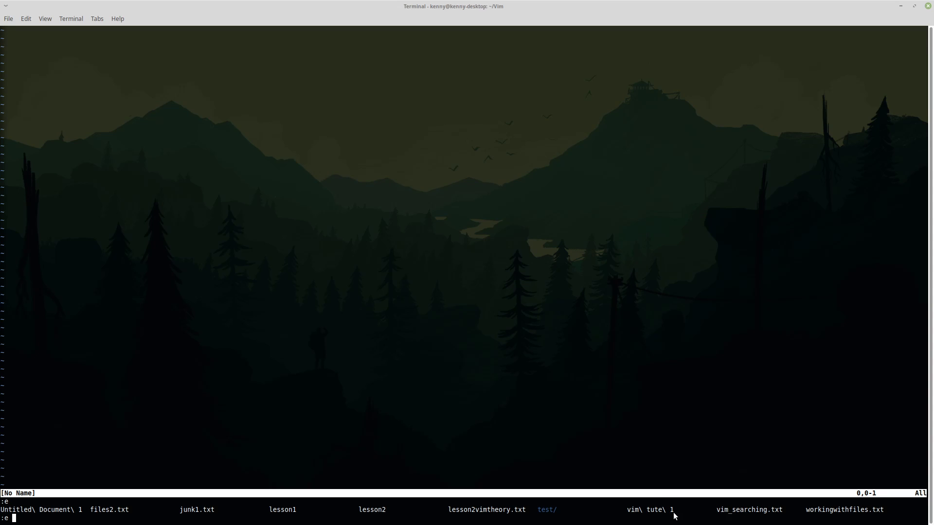
mouse_move(729, 517)
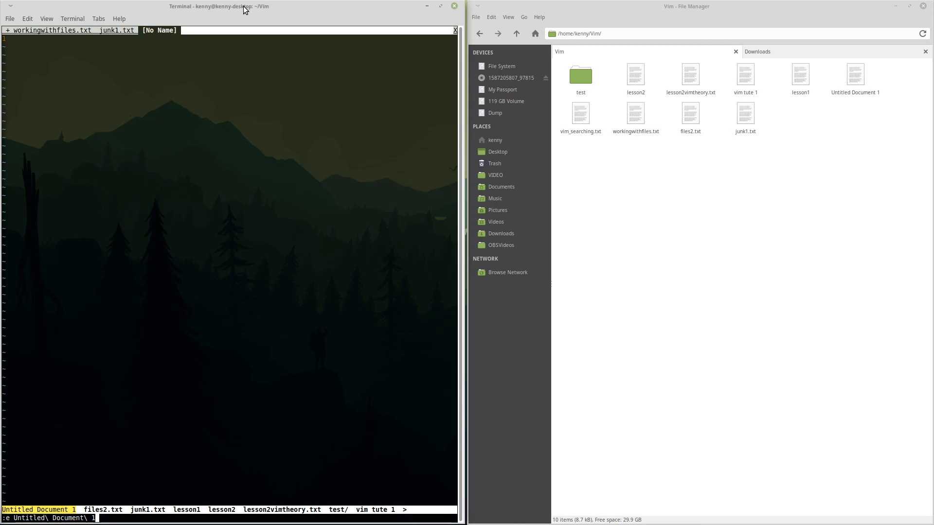
List all file and command completions for the pending :e command.
key(BackSpace)
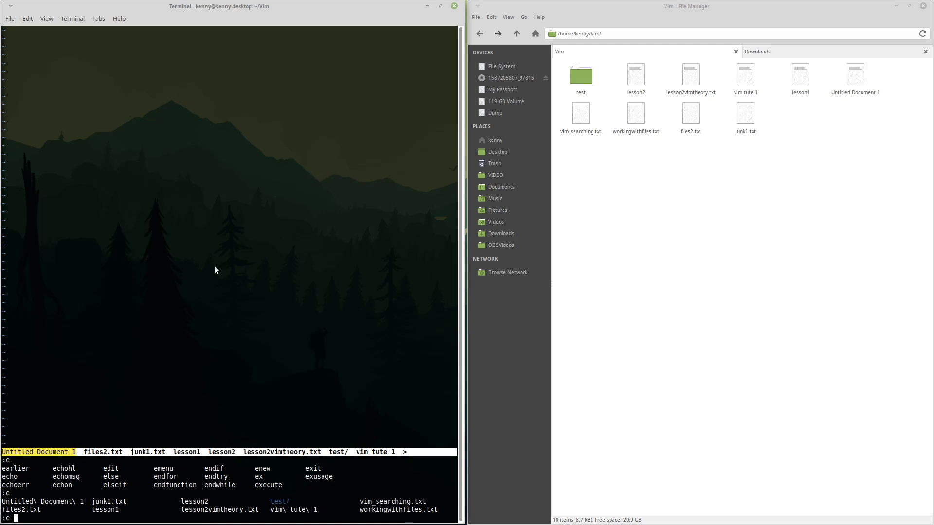
mouse_move(297, 508)
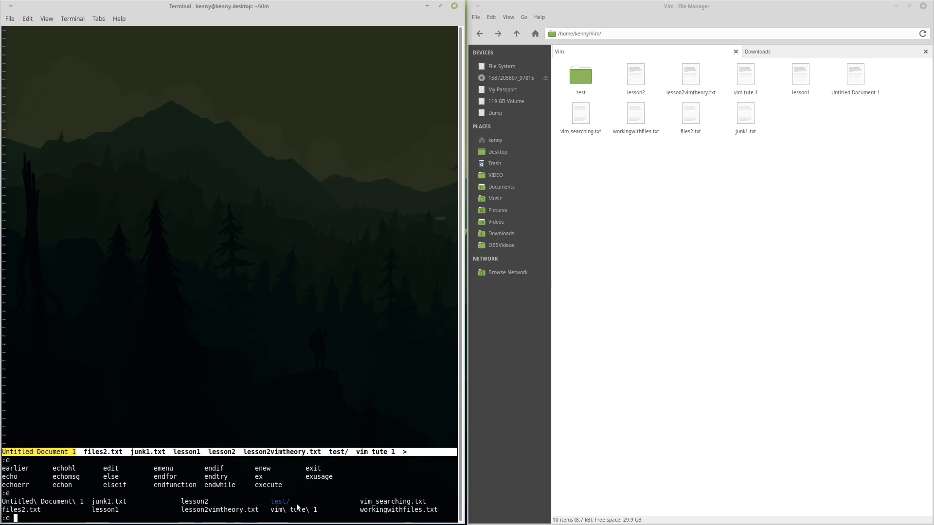
mouse_move(238, 432)
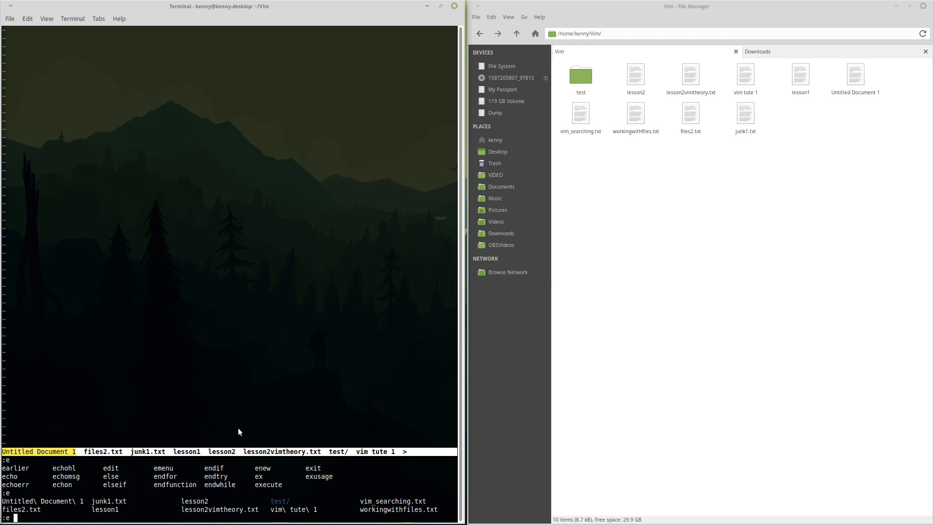
mouse_move(243, 475)
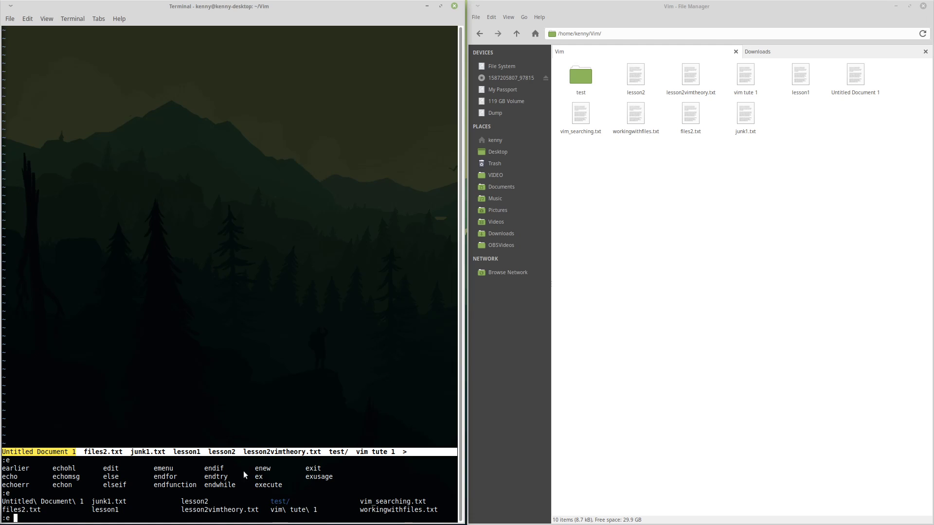
mouse_move(277, 505)
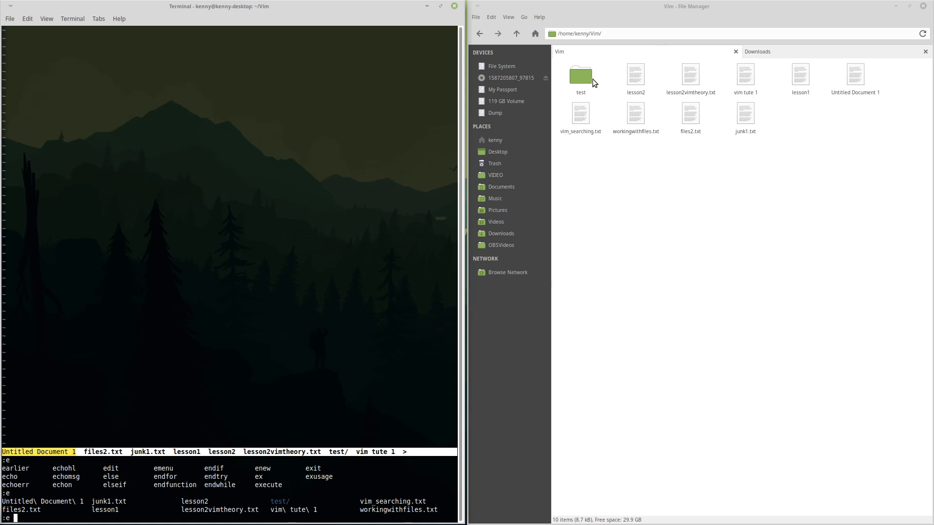
mouse_move(273, 332)
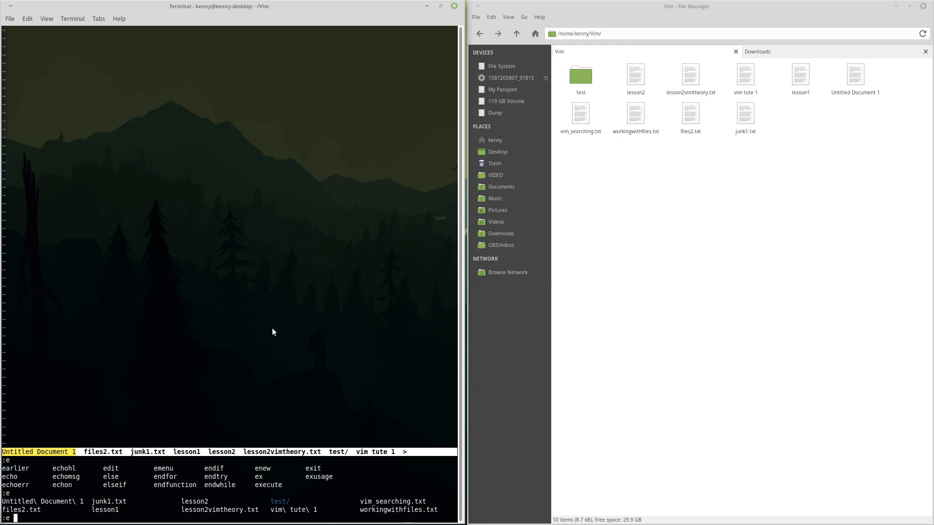
mouse_move(293, 304)
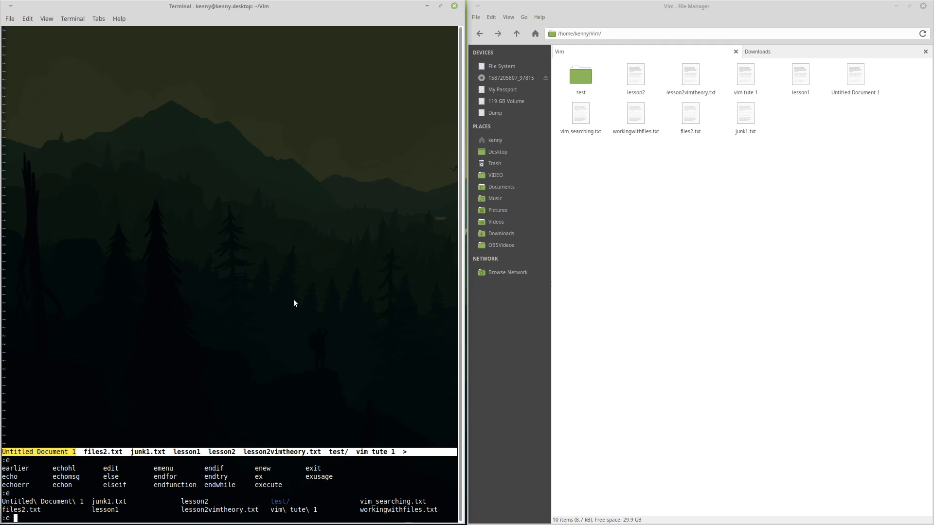
mouse_move(309, 362)
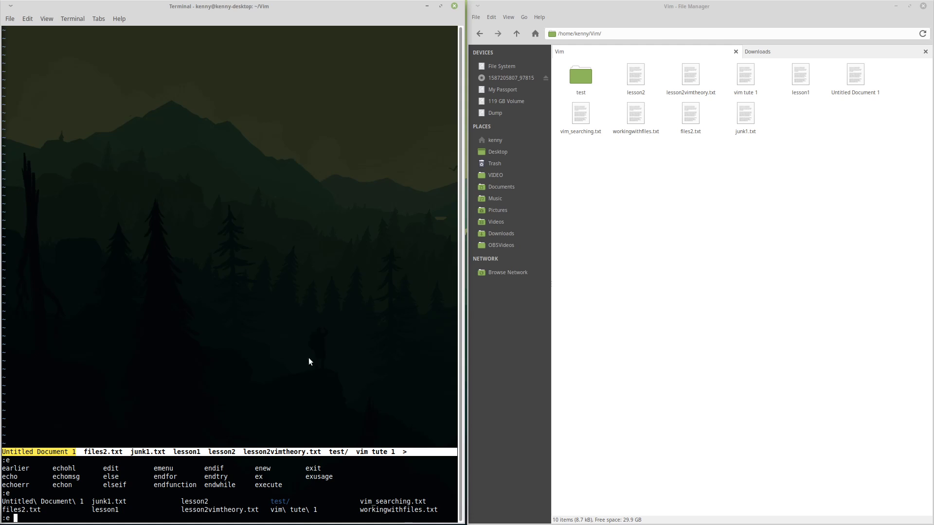
mouse_move(288, 506)
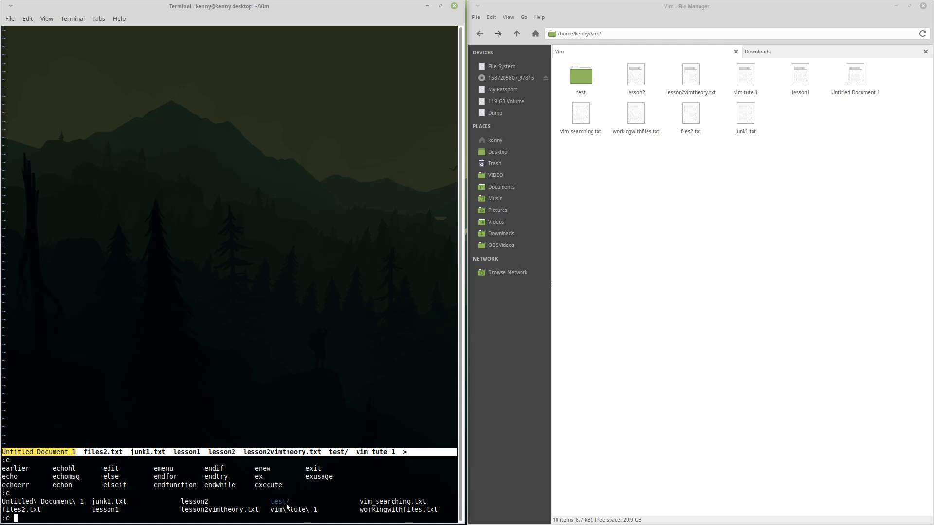
mouse_move(289, 505)
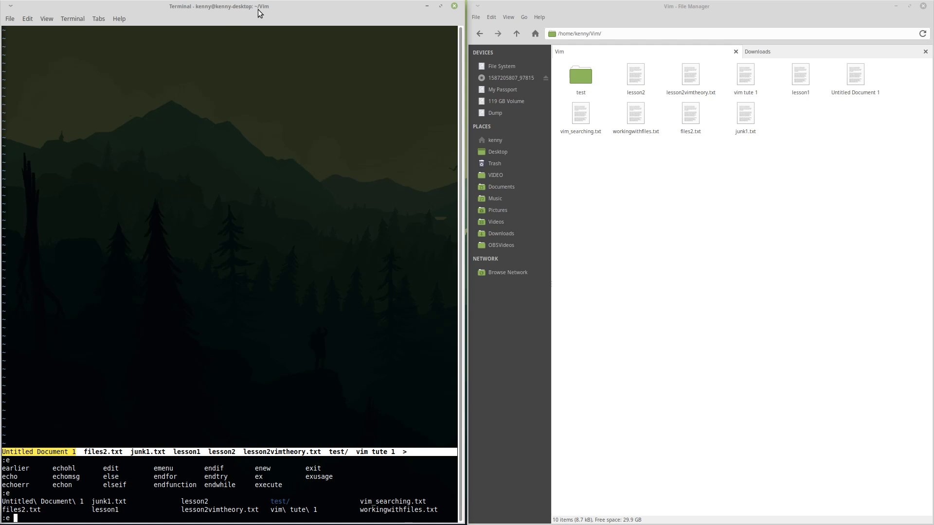
mouse_move(299, 284)
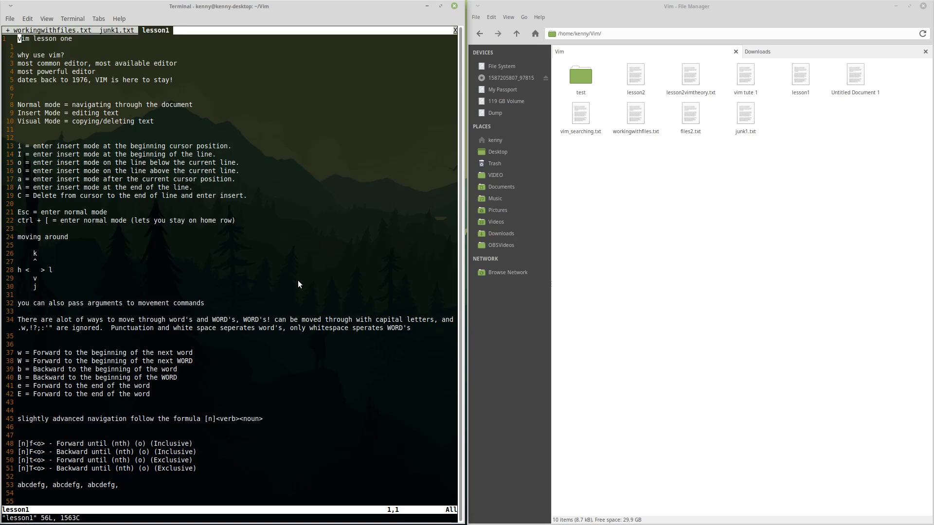
mouse_move(169, 78)
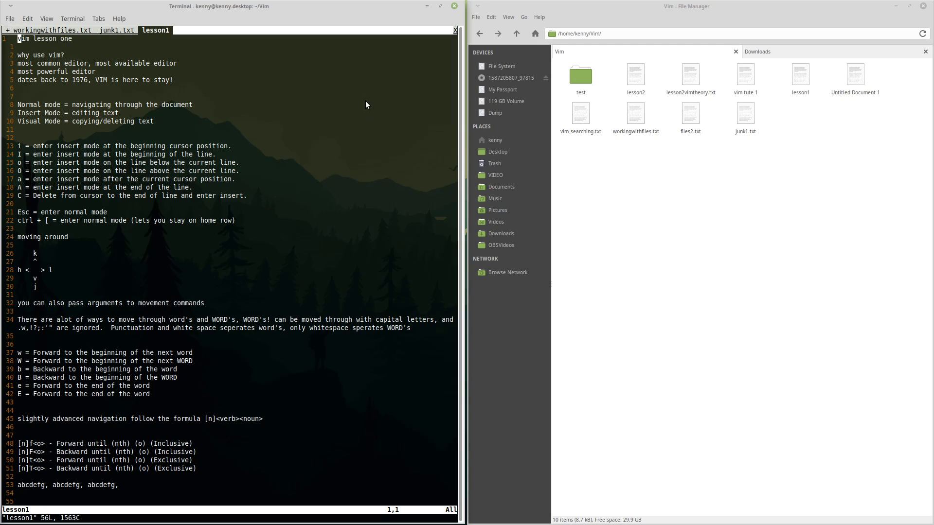
mouse_move(331, 155)
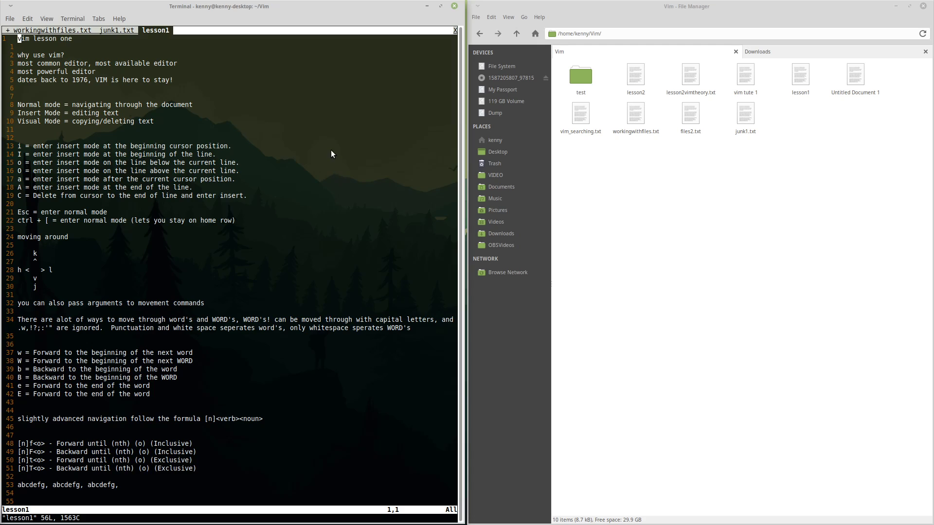
mouse_move(292, 114)
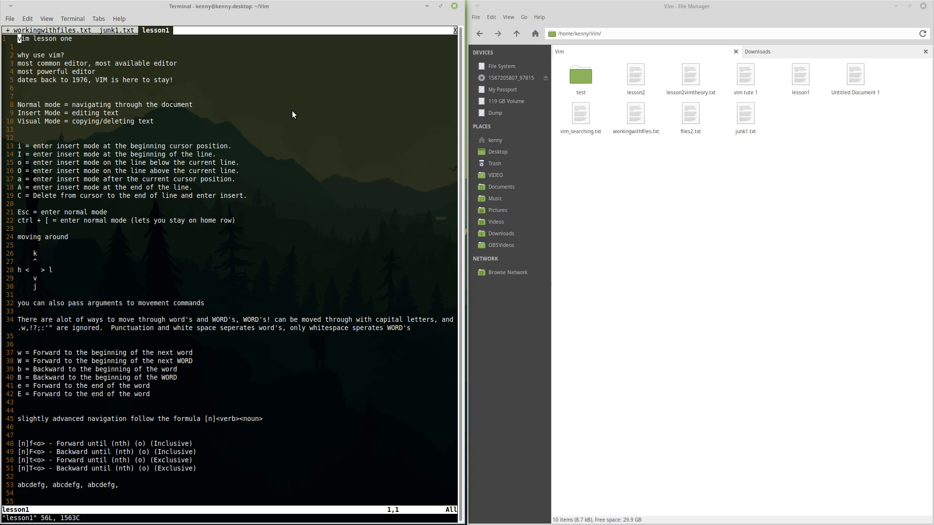
mouse_move(150, 138)
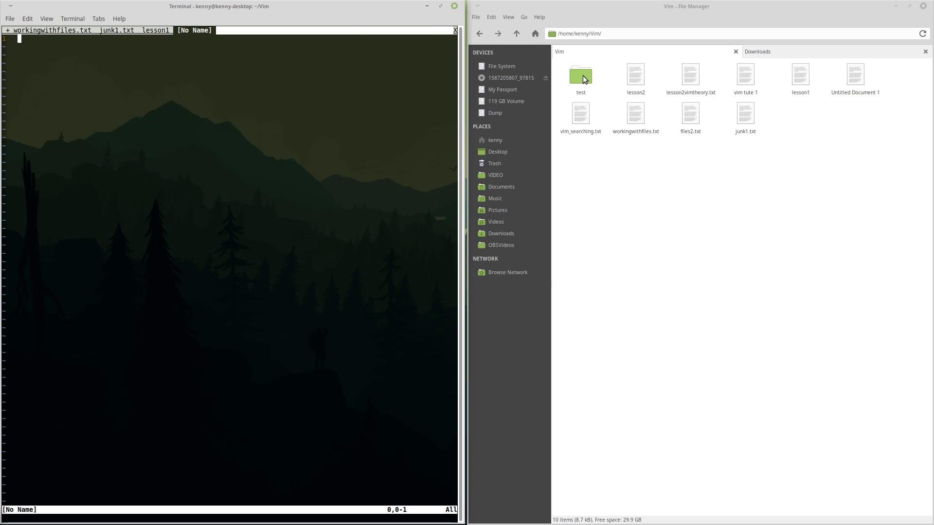
Start creating an empty file 'blah' in the test folder, then cancel it.
double_click(580, 76)
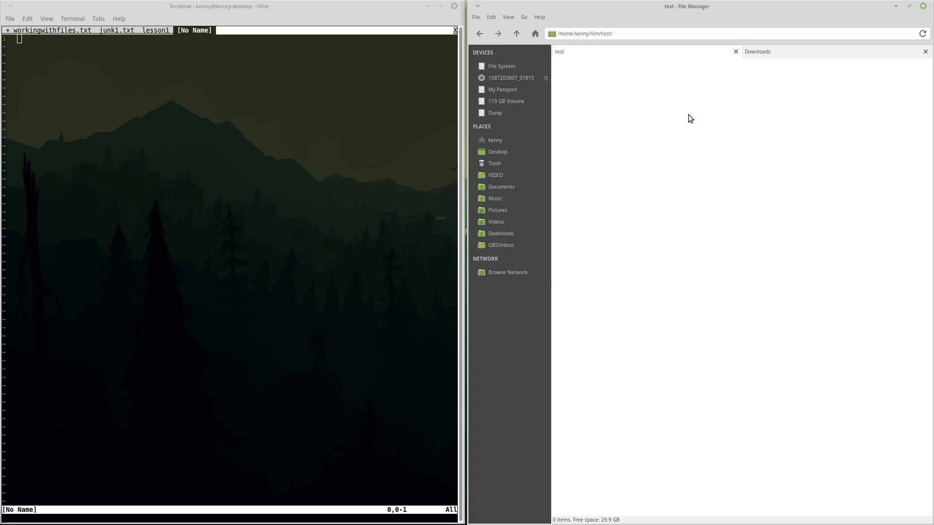
right_click(690, 118)
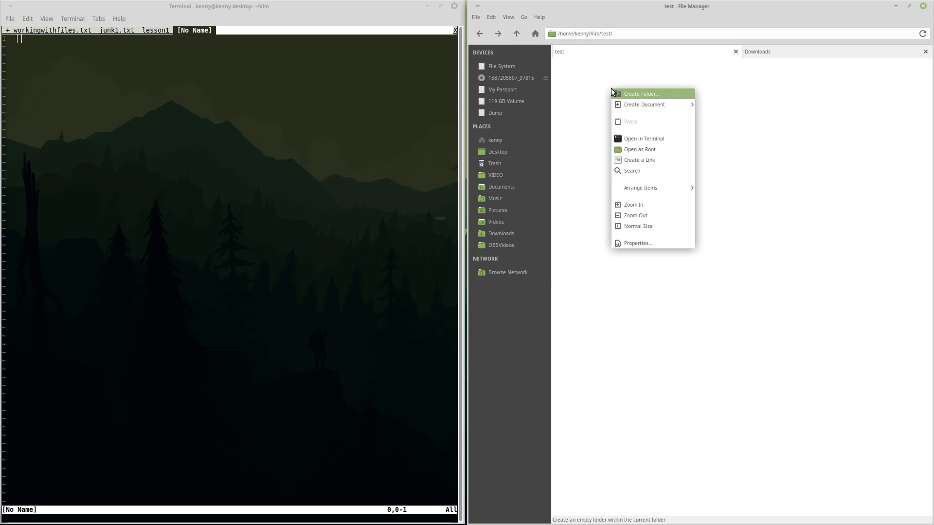
mouse_move(662, 117)
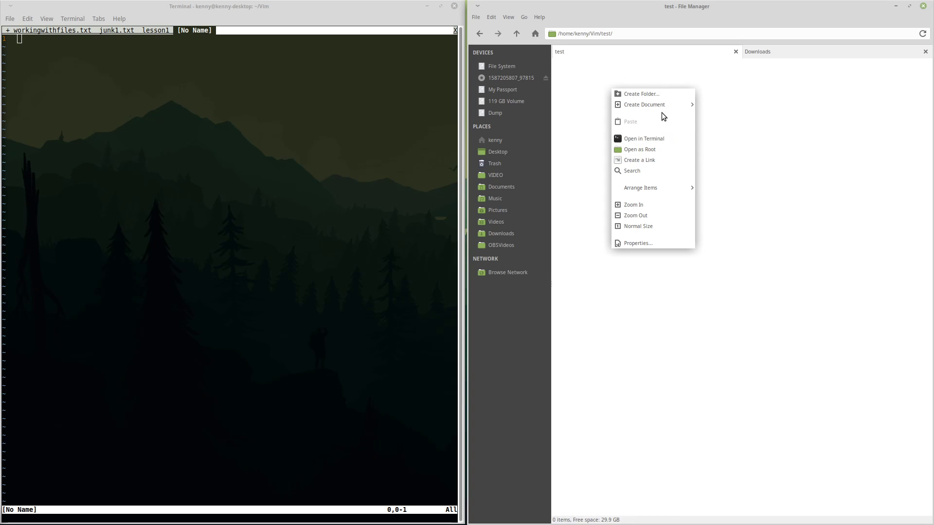
click(644, 105)
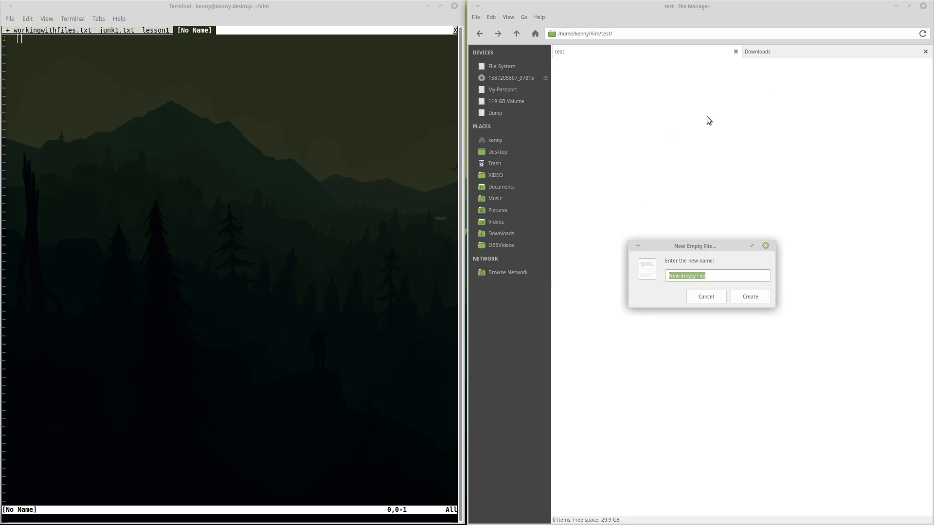
text(blah)
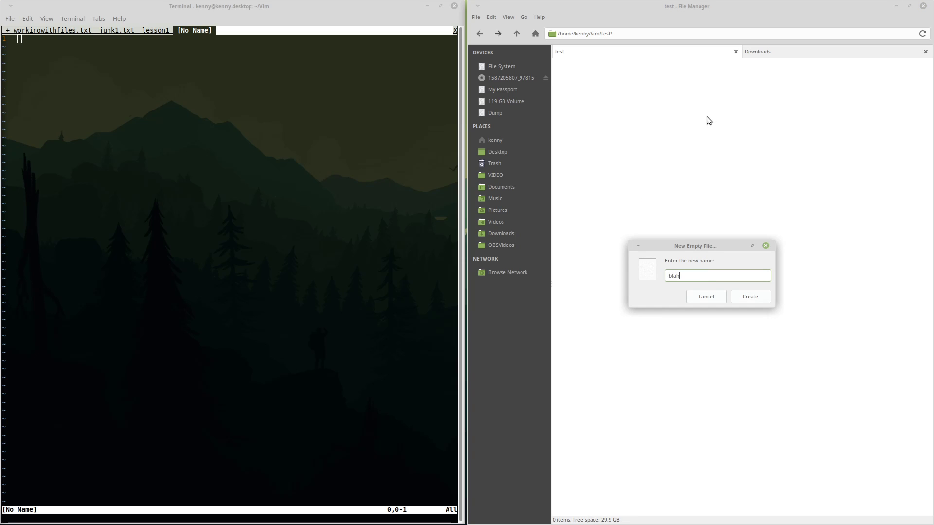
click(750, 296)
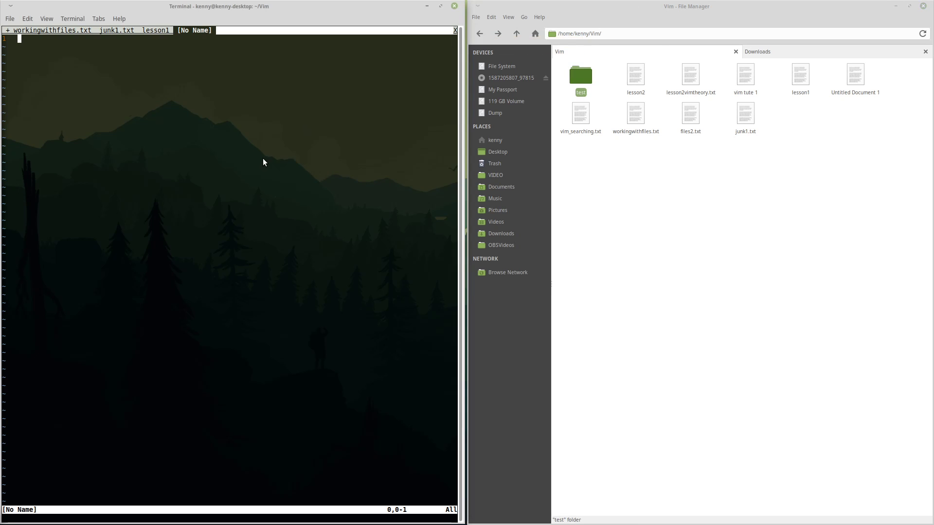
Open the new file test/blah in the current tab with :e, correcting the typed path.
text(:e)
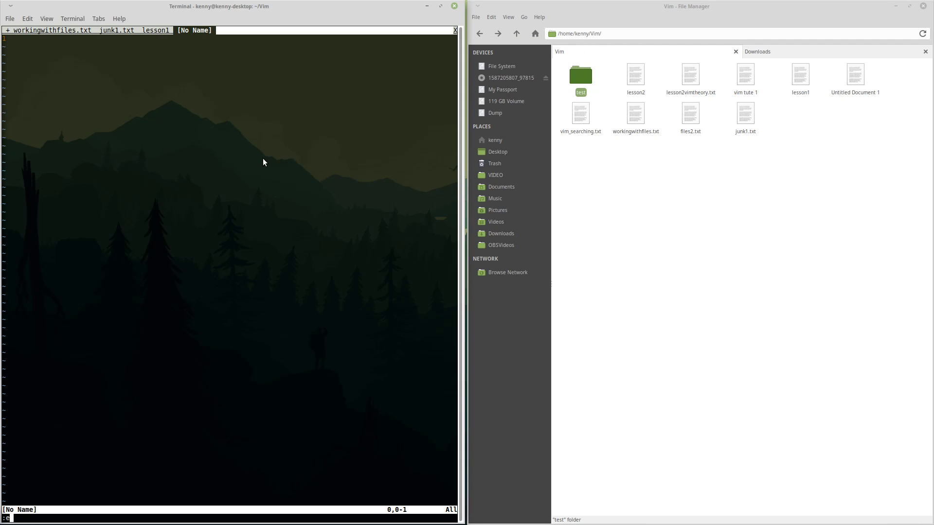
text(test/)
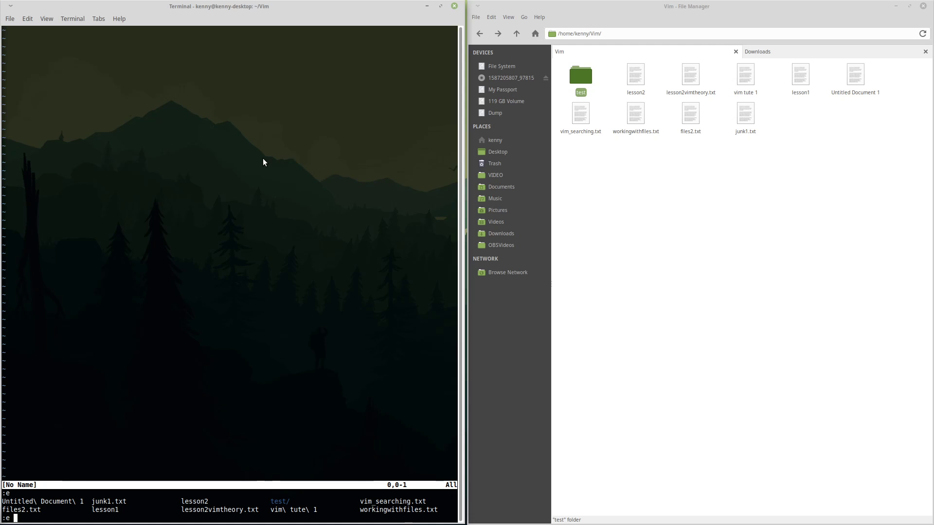
mouse_move(226, 308)
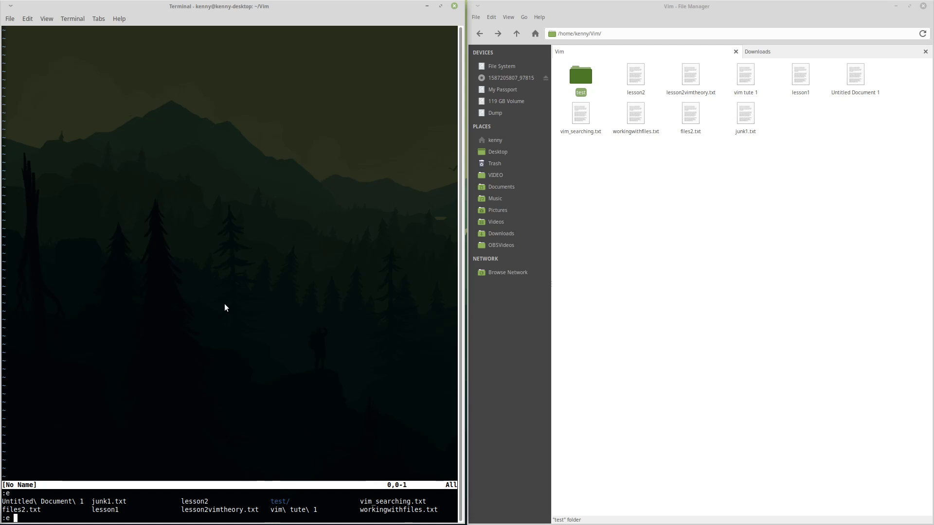
text(test/)
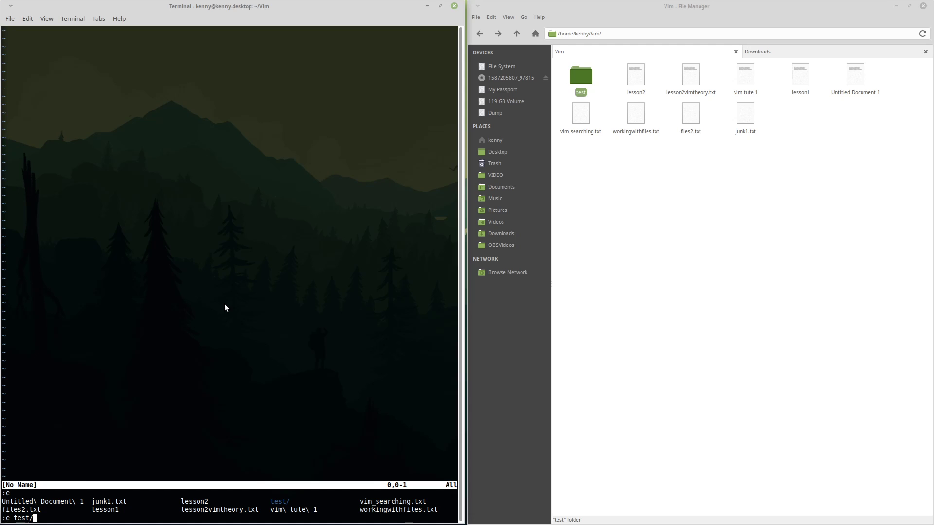
text(b)
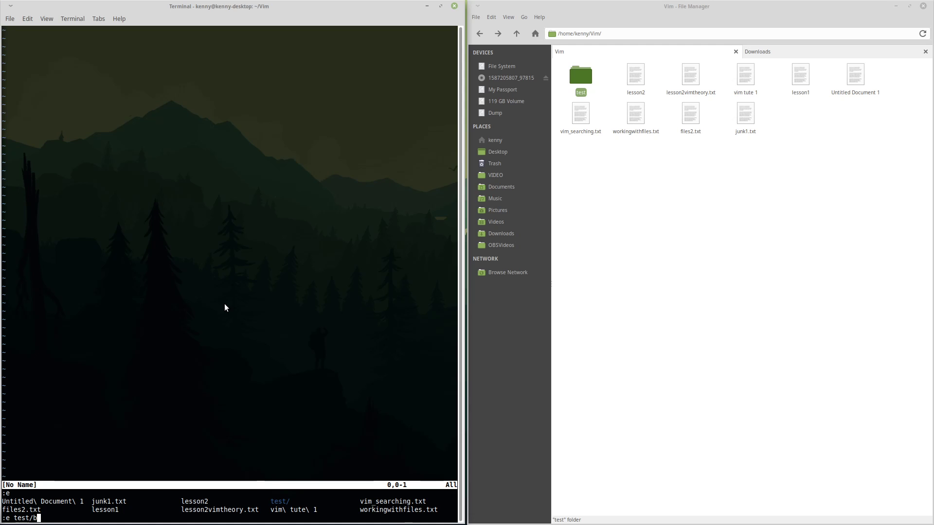
key(BackSpace)
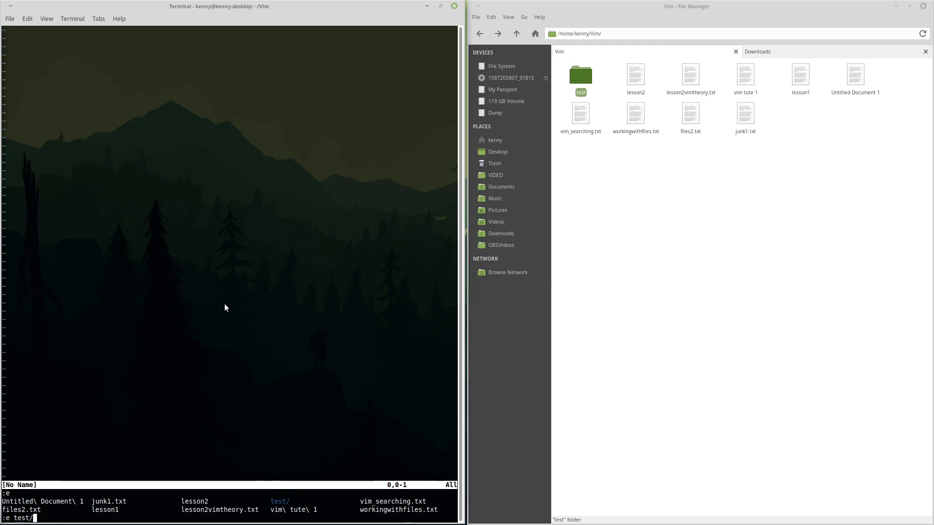
text(blah)
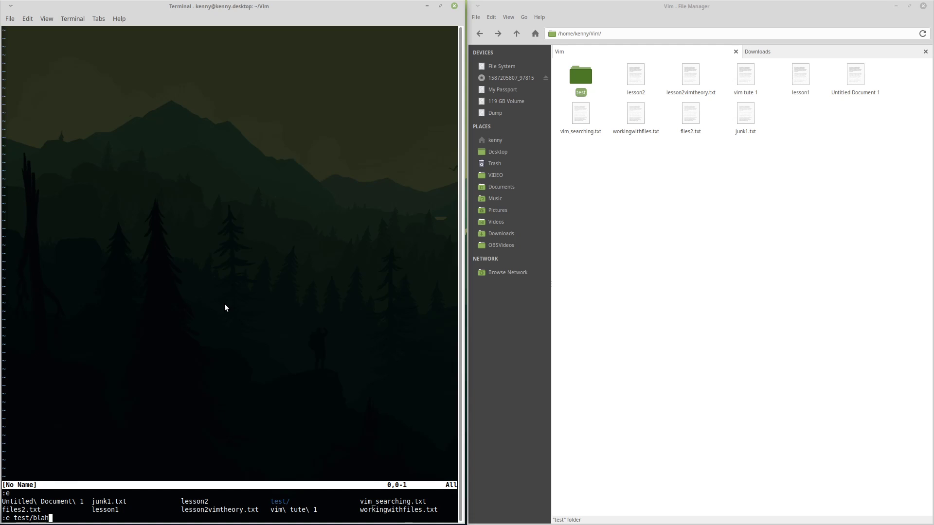
key(BackSpace)
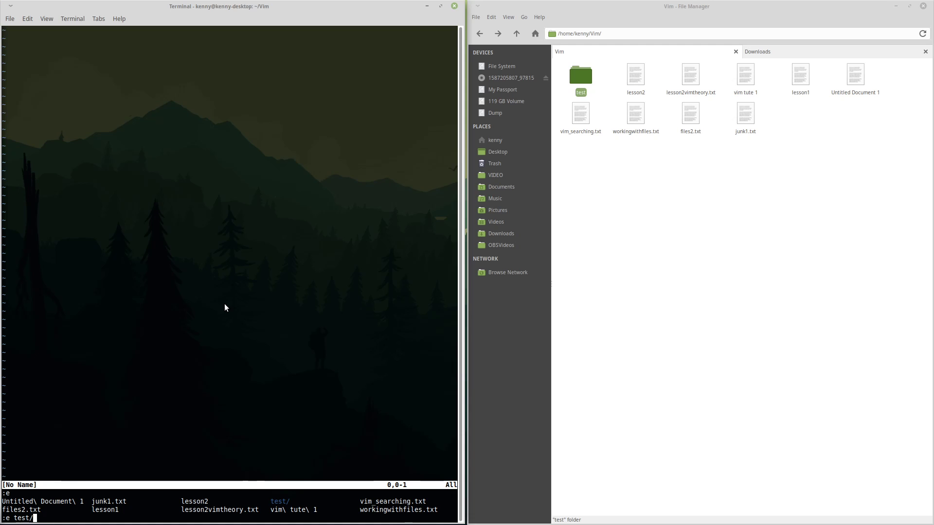
text(blah)
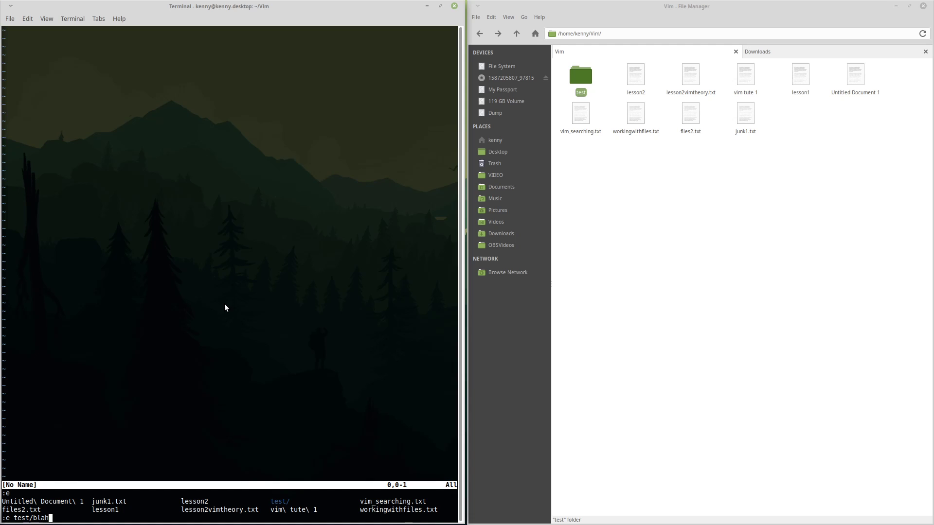
key(BackSpace)
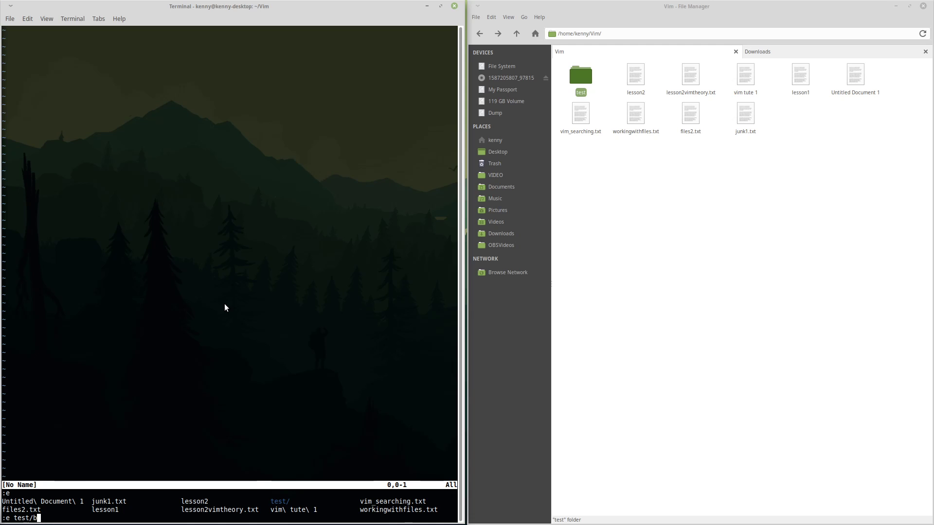
text(lah)
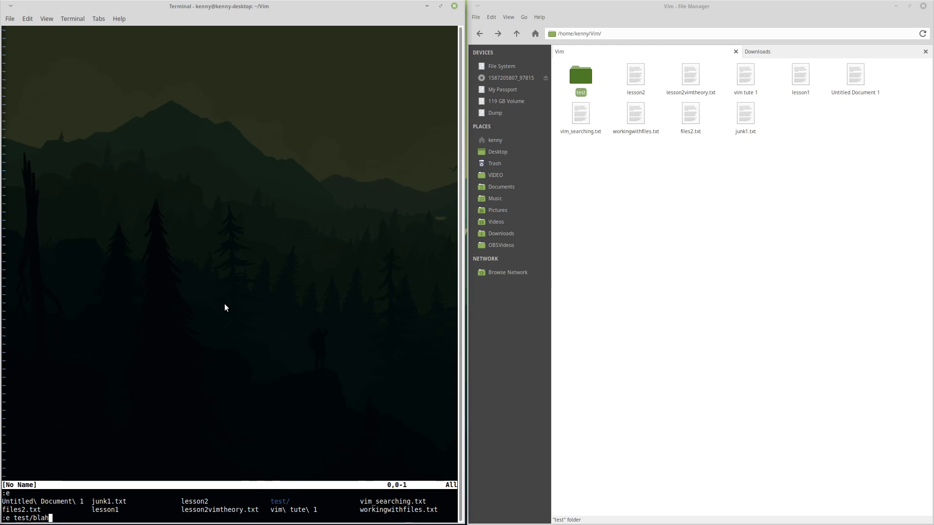
key(Return)
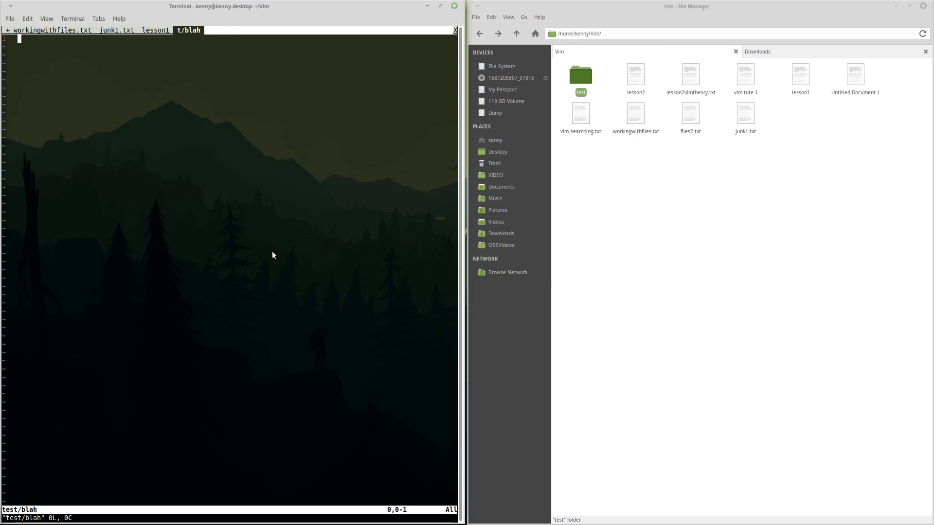
mouse_move(213, 64)
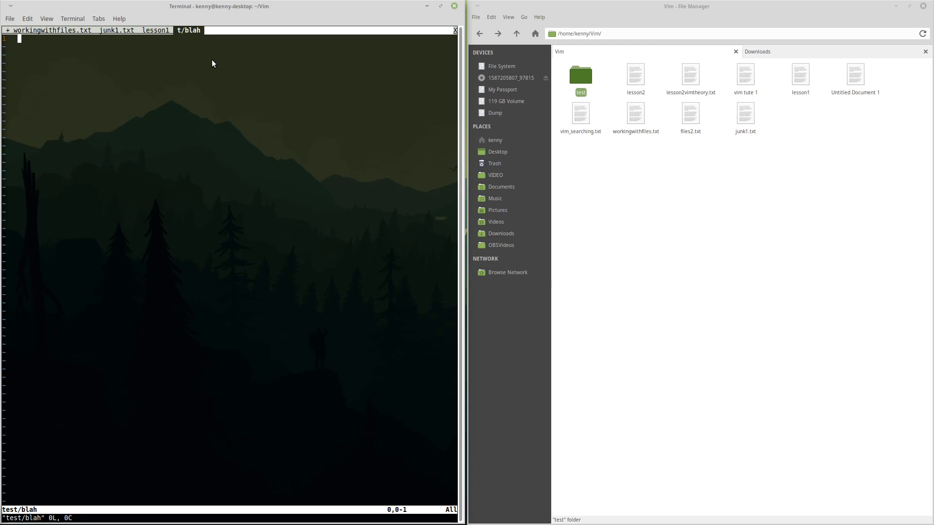
Insert the line 'sadfsadfsadfsadfsa' into blah and save it.
text(sadfsadfsadfsadfsa)
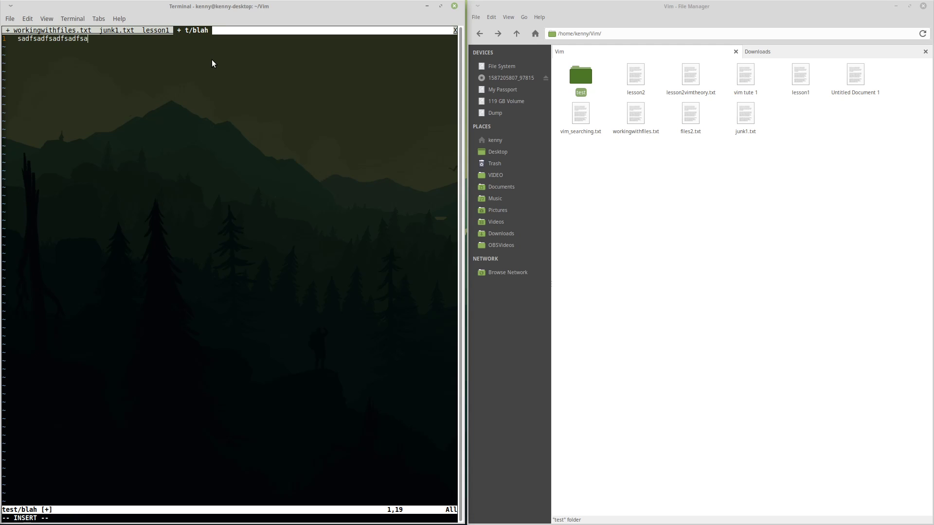
key(BackSpace)
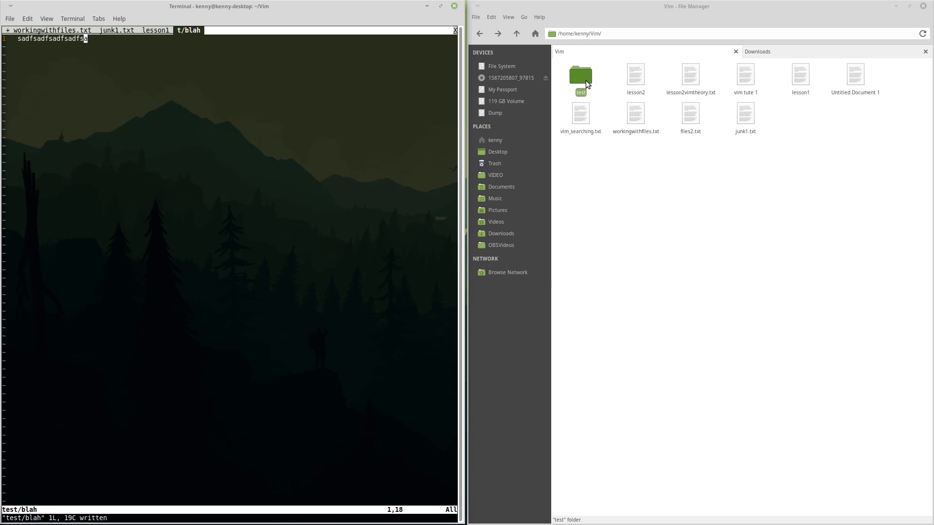
View the blah file in the test folder to confirm its line of text, then close the viewer.
double_click(580, 76)
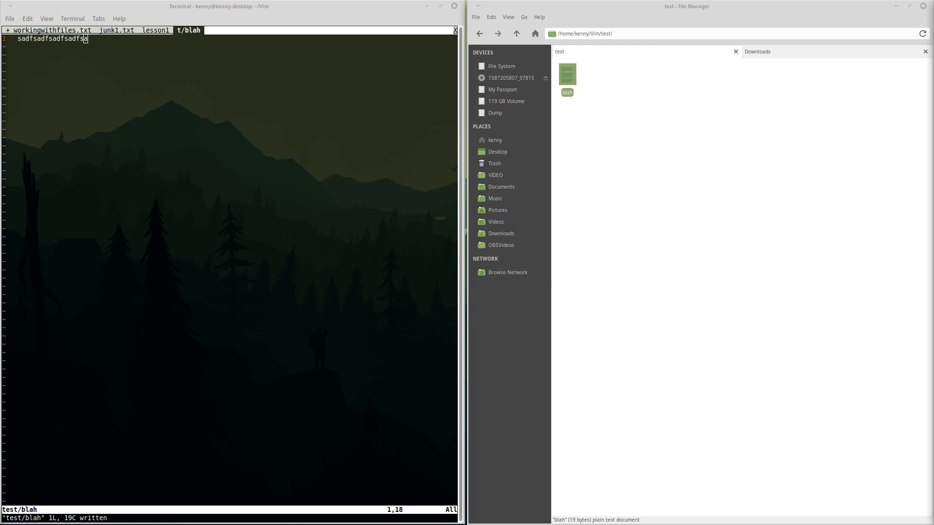
double_click(566, 74)
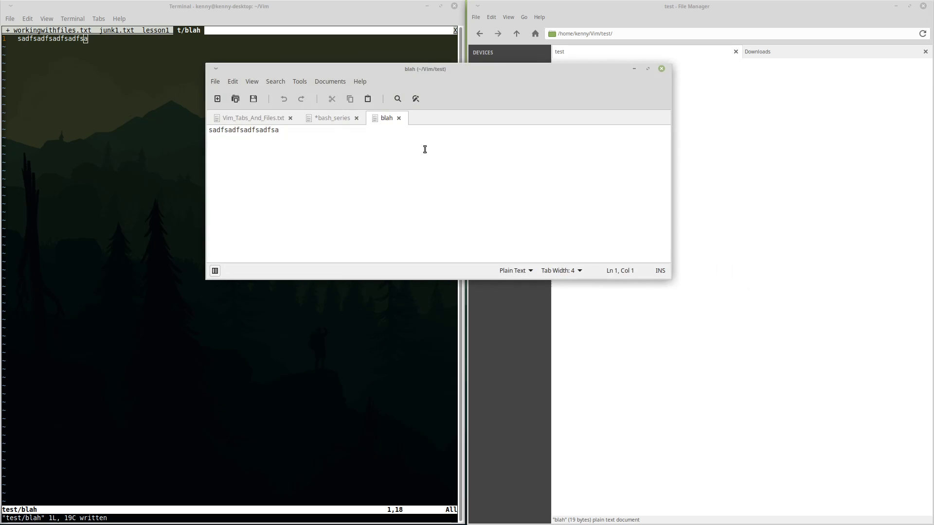
mouse_move(196, 64)
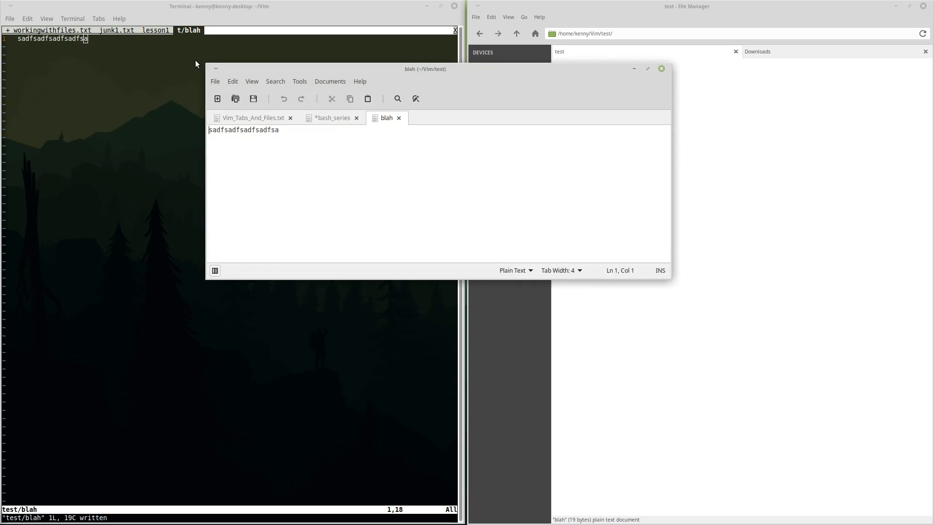
click(660, 68)
text(:)
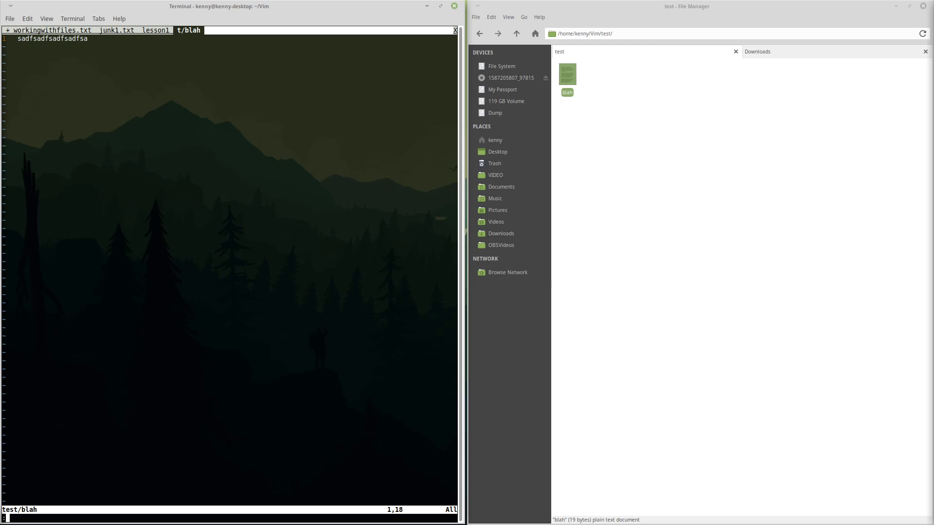
mouse_move(259, 12)
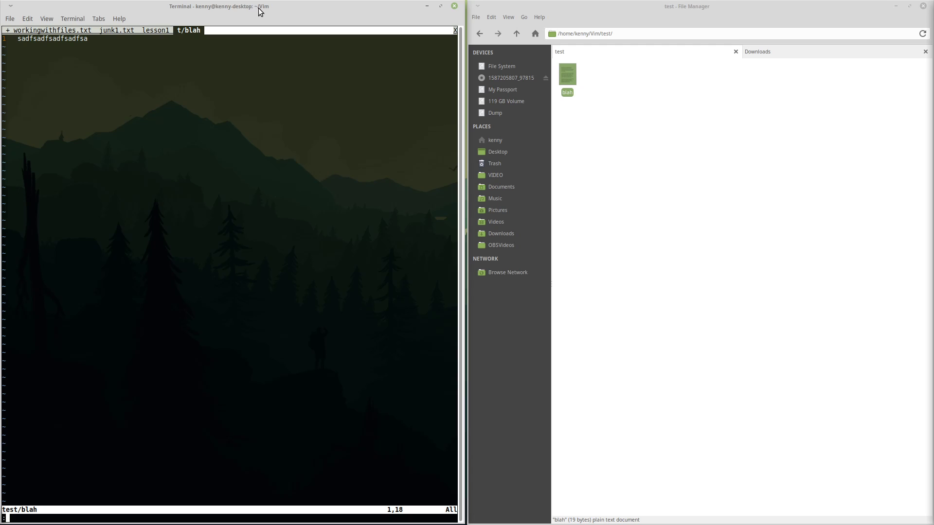
Jump to the first tab with :tabfirst, then back to test/blah with :tablast.
text(tabfir)
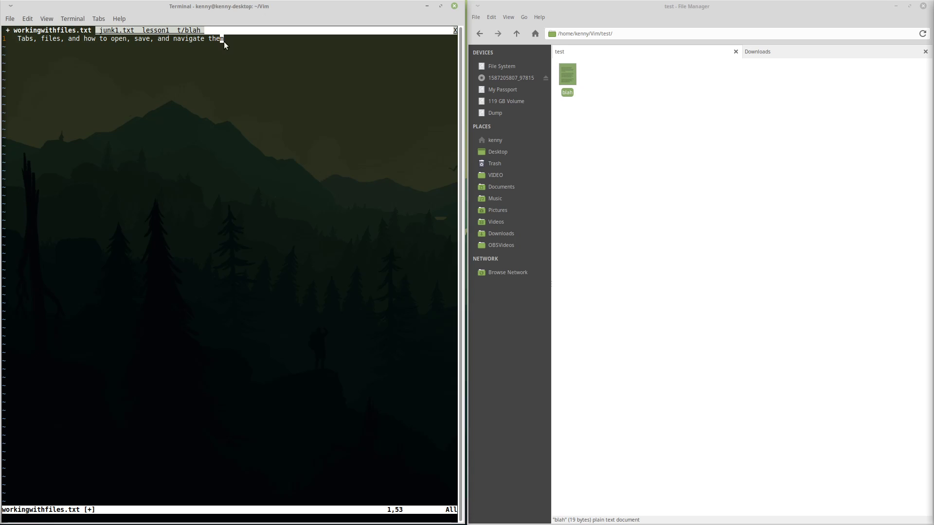
mouse_move(82, 42)
text(:)
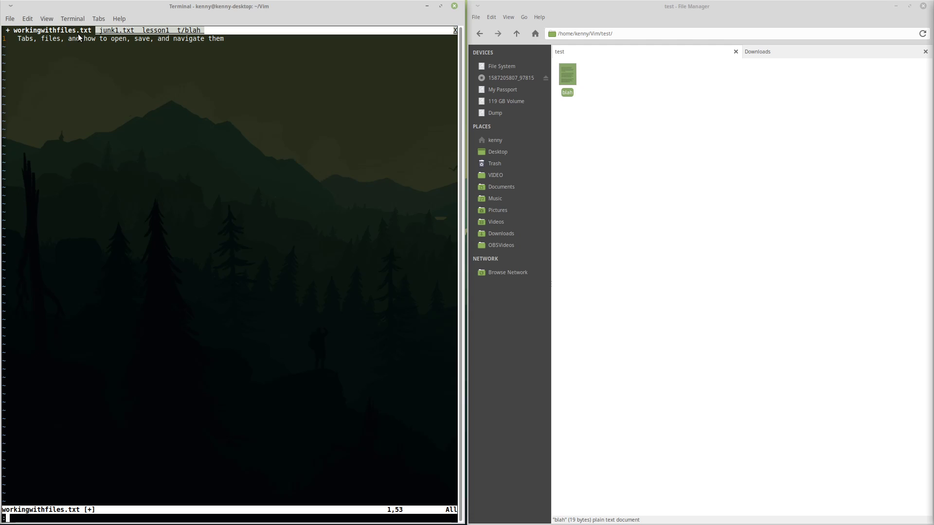
text(tablas)
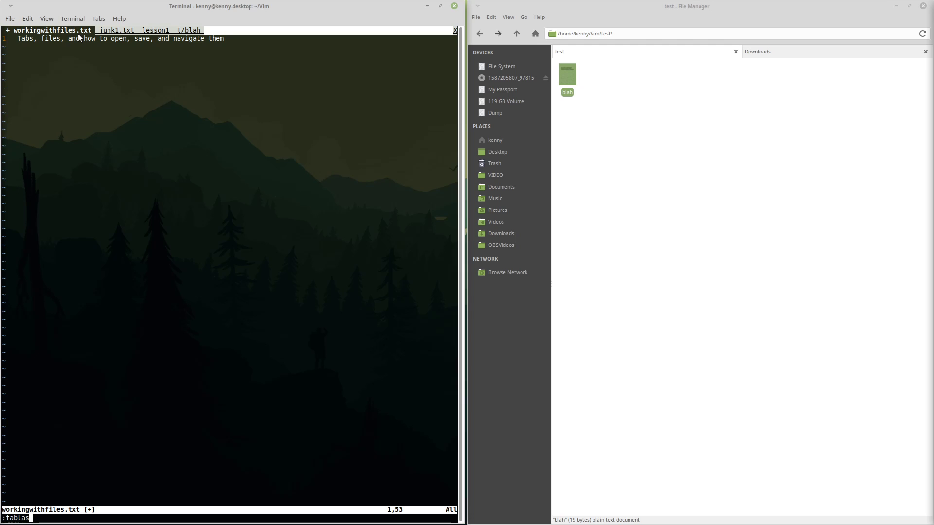
text(t)
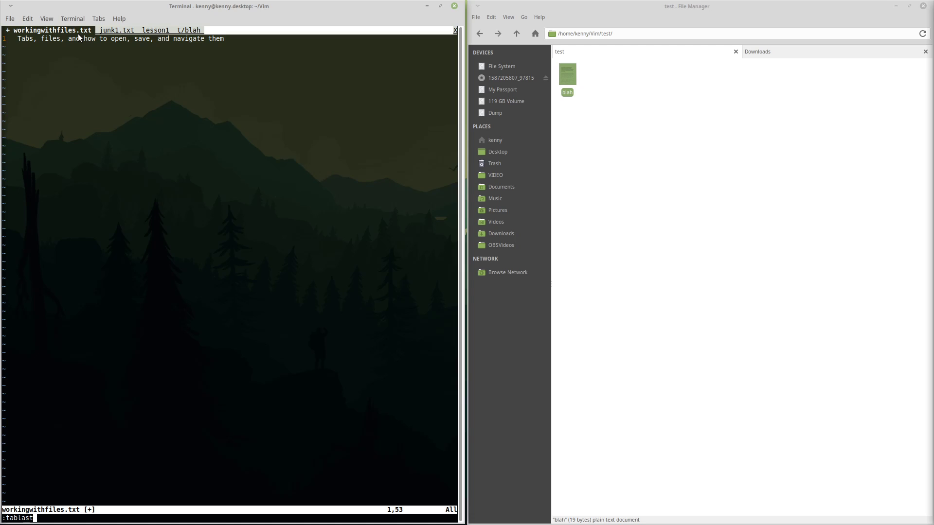
key(Return)
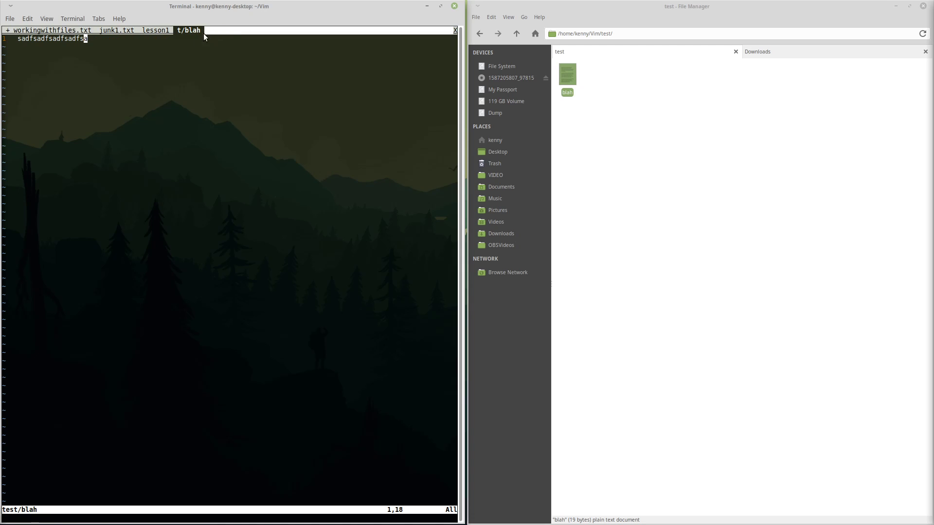
mouse_move(238, 46)
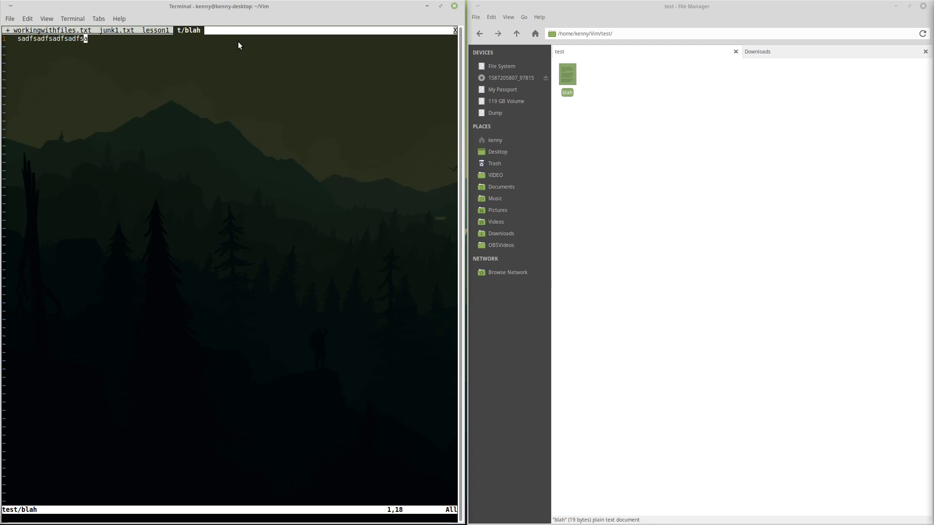
mouse_move(152, 49)
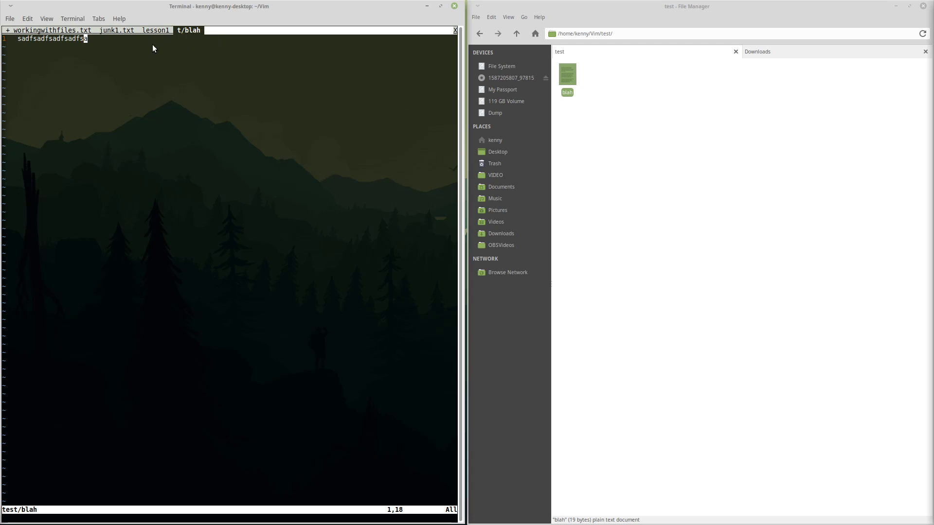
mouse_move(210, 57)
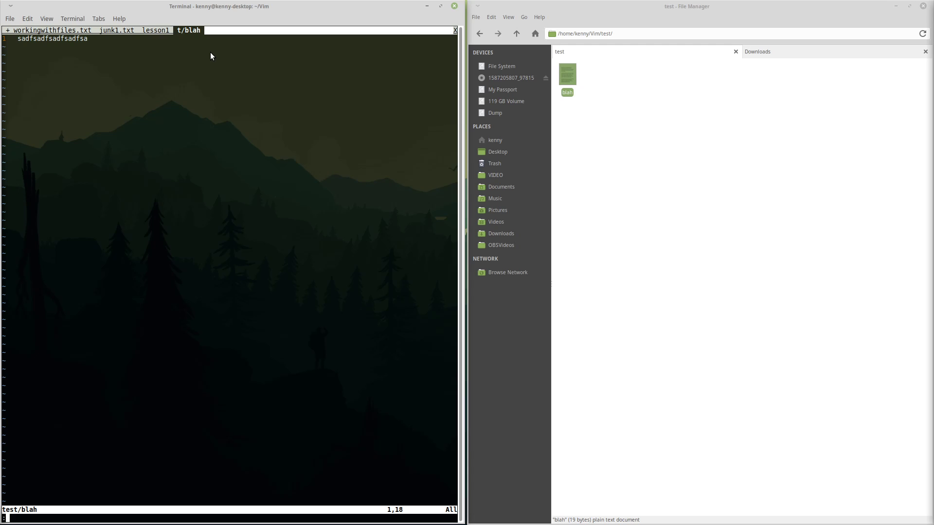
text(:tabmo)
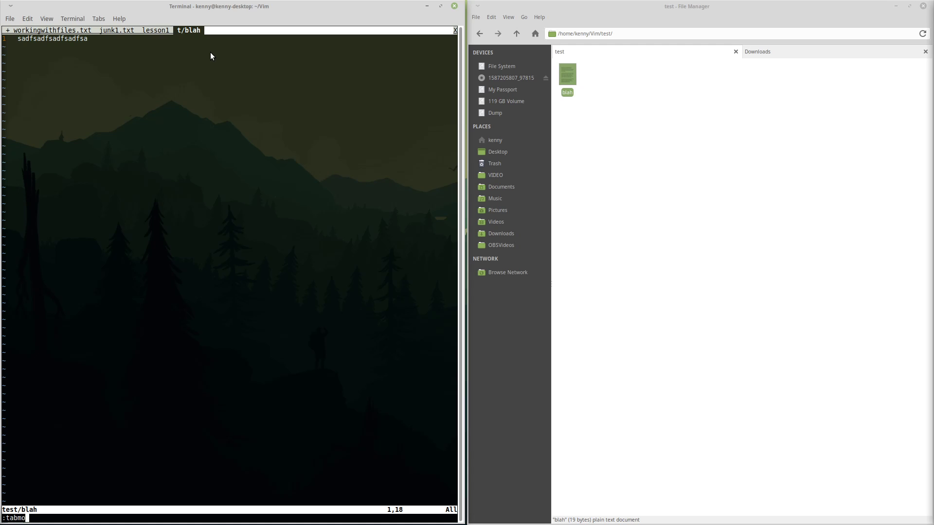
text(ve)
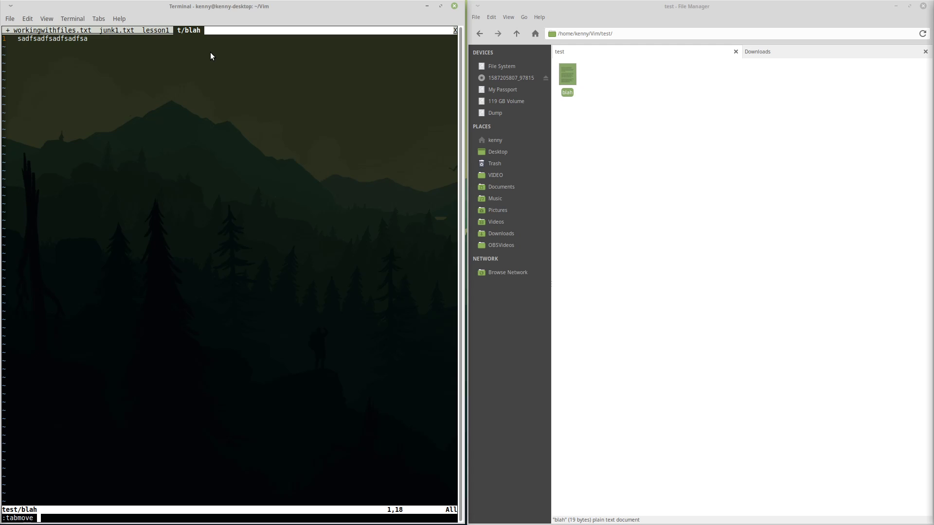
text(0)
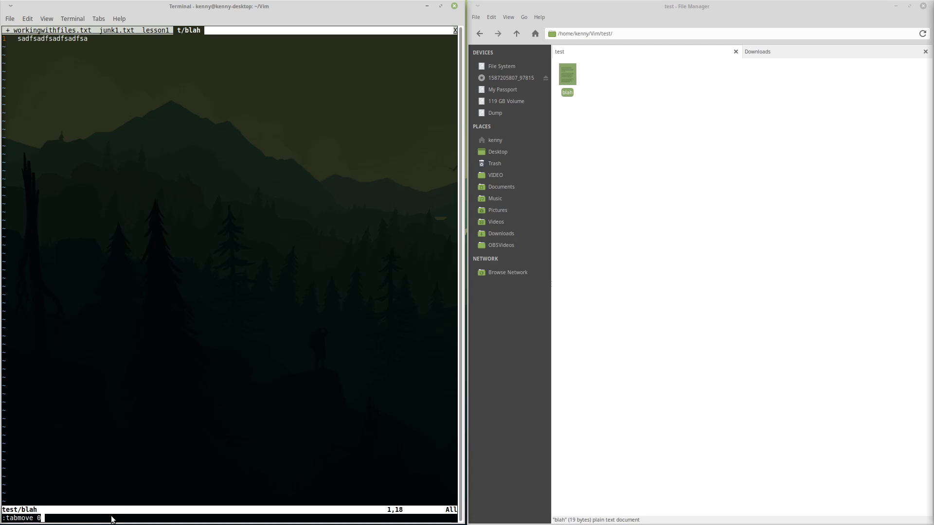
key(Return)
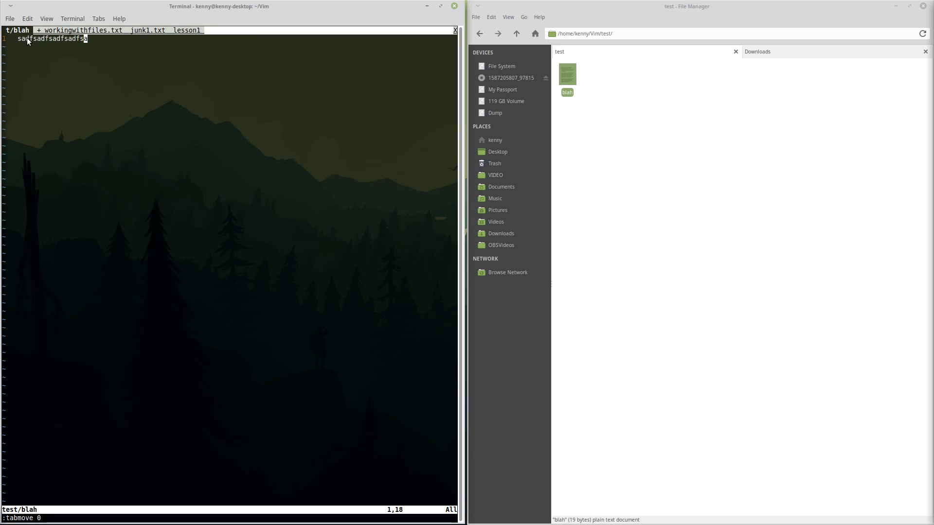
mouse_move(183, 166)
text(:tab)
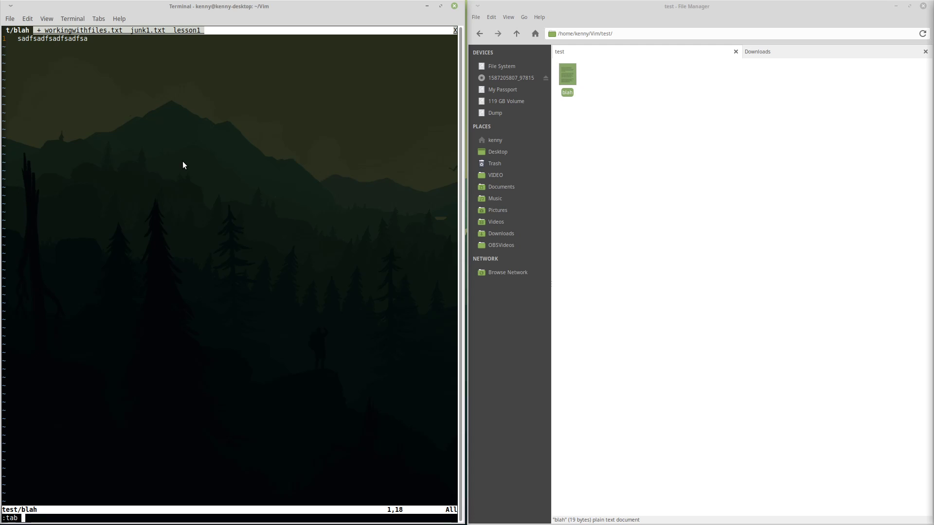
text(4)
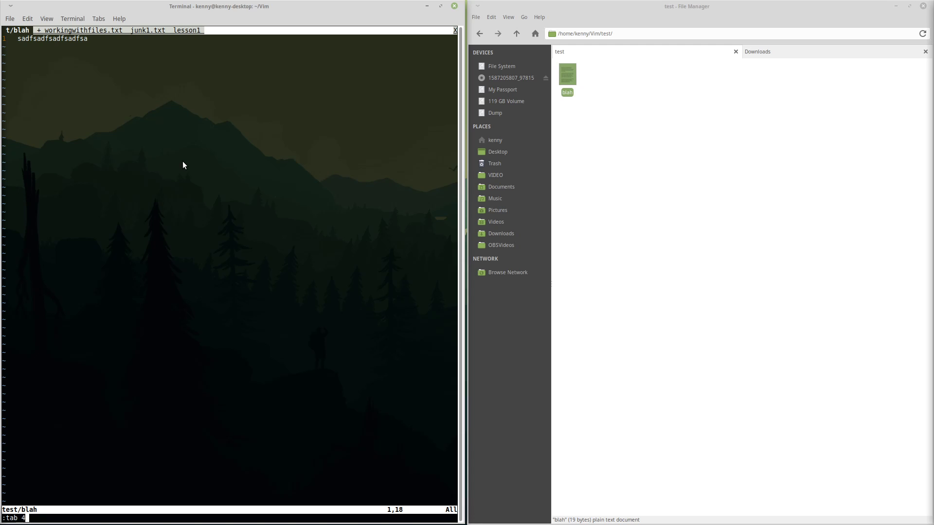
key(0)
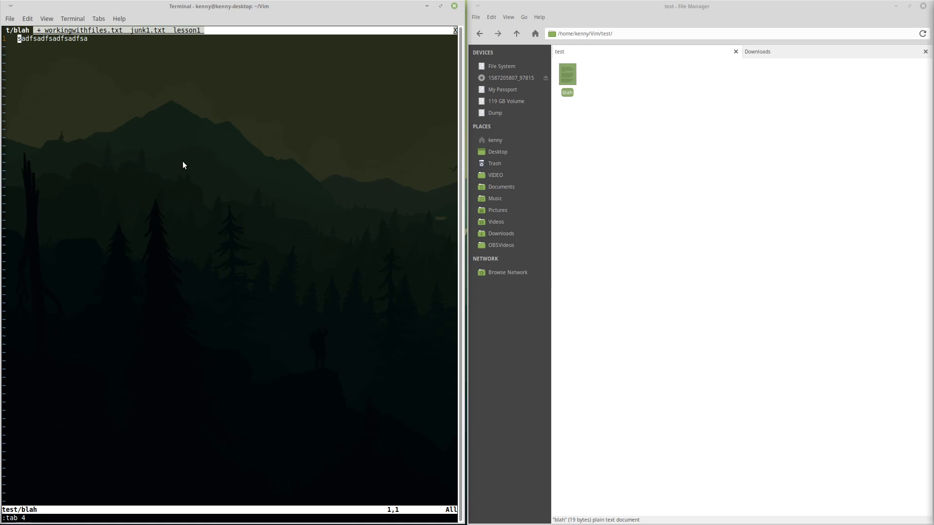
key(BackSpace)
text(move)
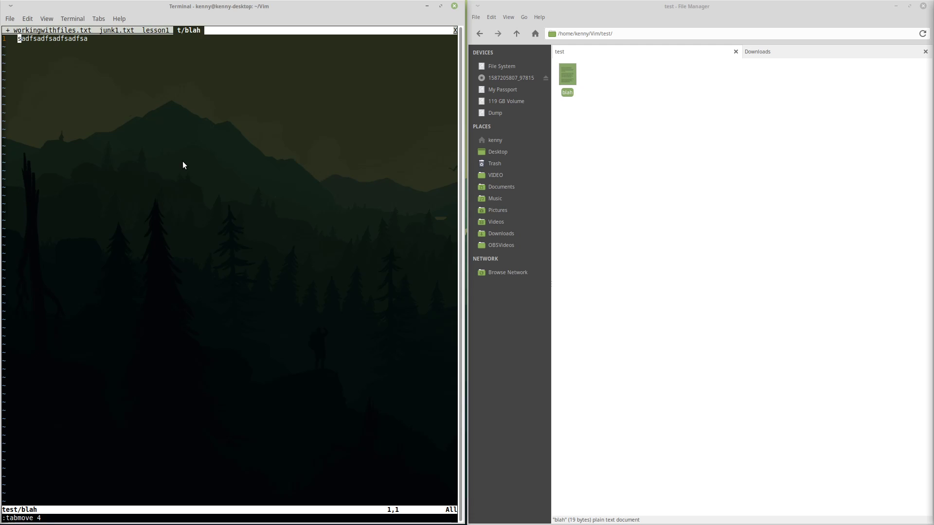
mouse_move(252, 102)
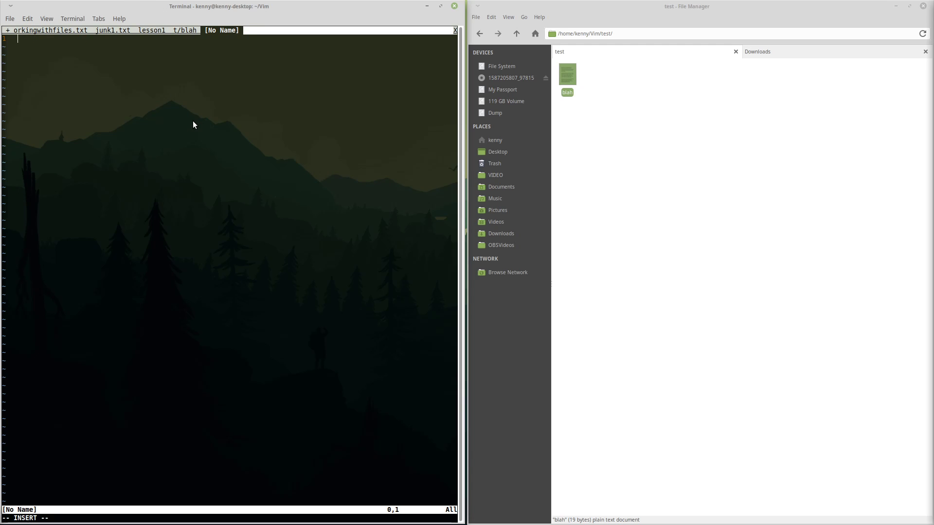
Fill a new tab with 'sadfsadfsadfas', hit E37 on :q, then force-close it with :q!
text(sadfsadfsadfas)
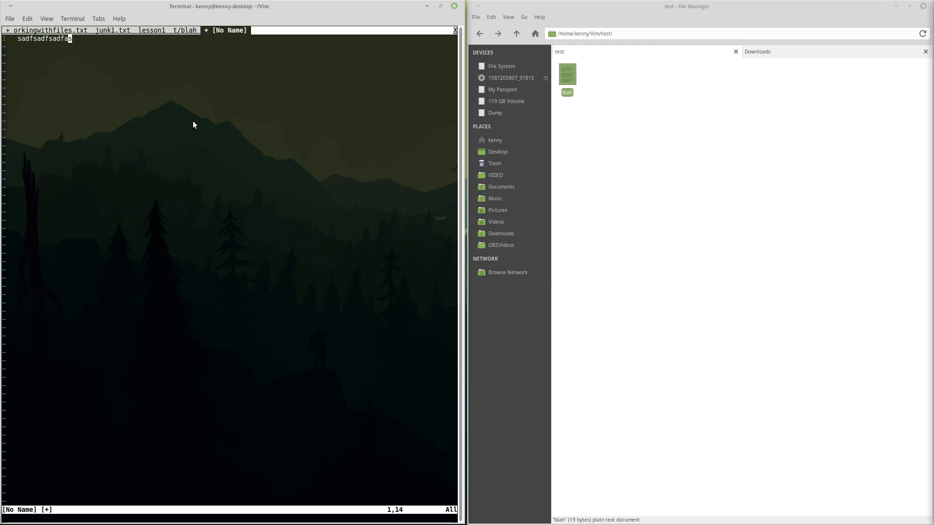
text(:q)
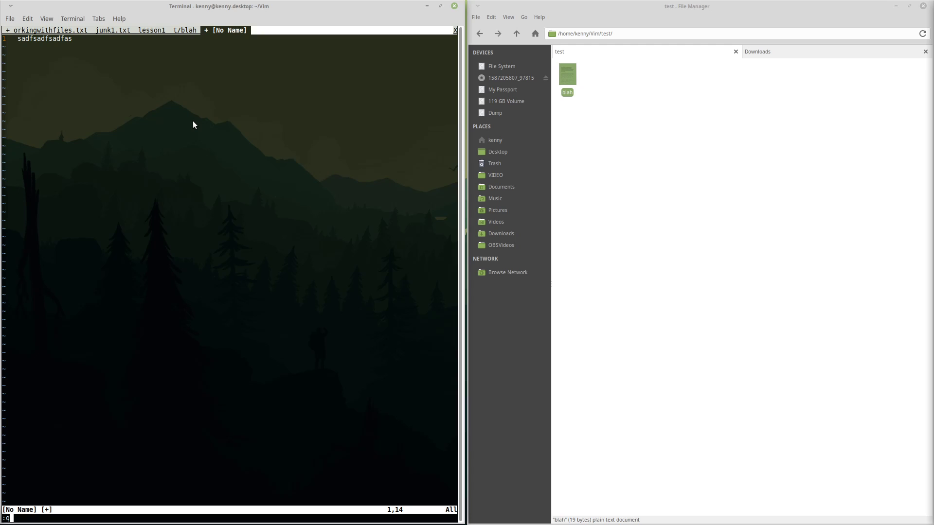
key(Return)
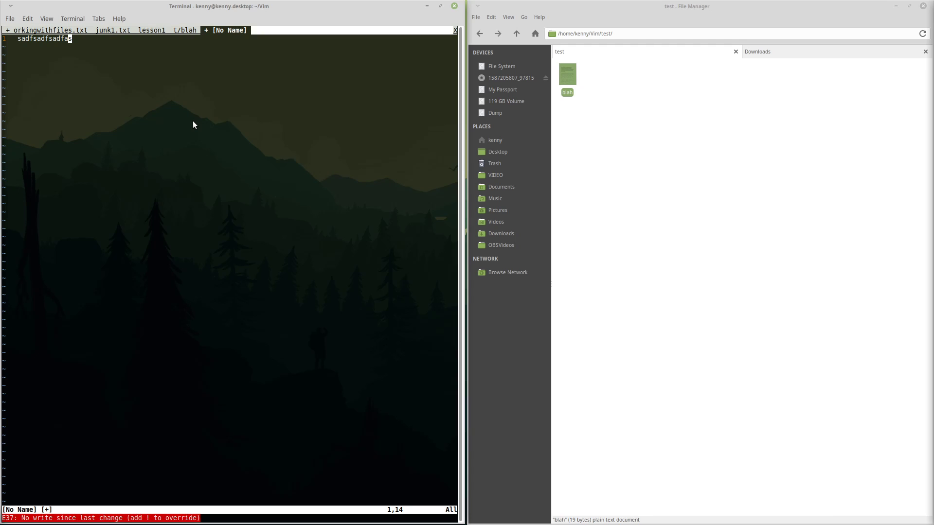
mouse_move(37, 523)
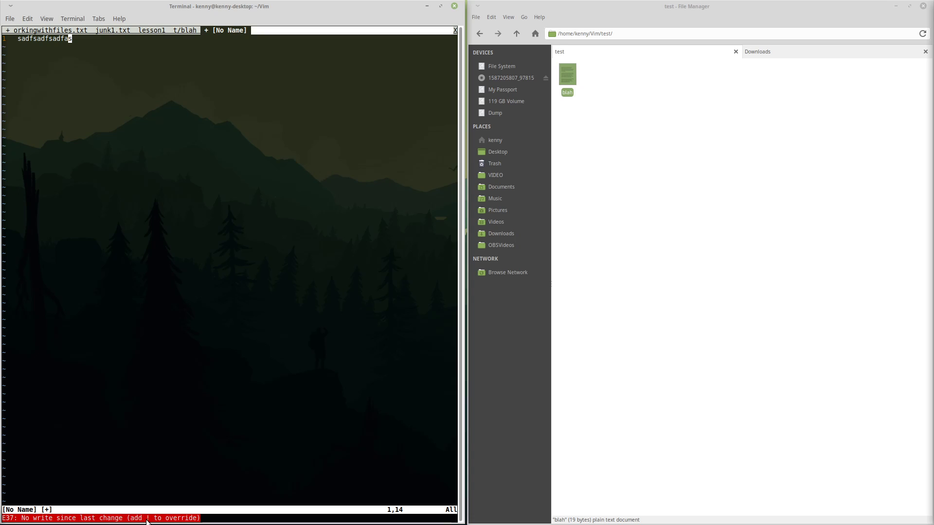
mouse_move(241, 95)
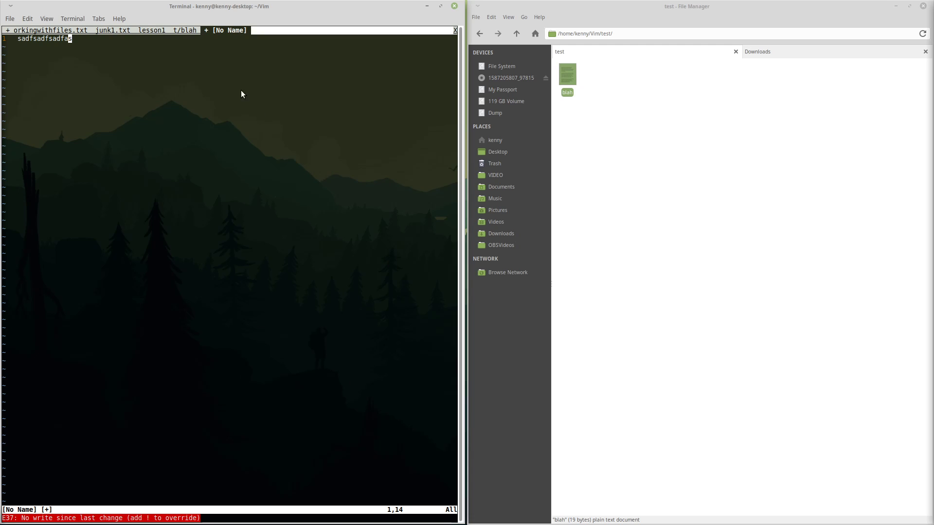
mouse_move(291, 257)
text(:q!)
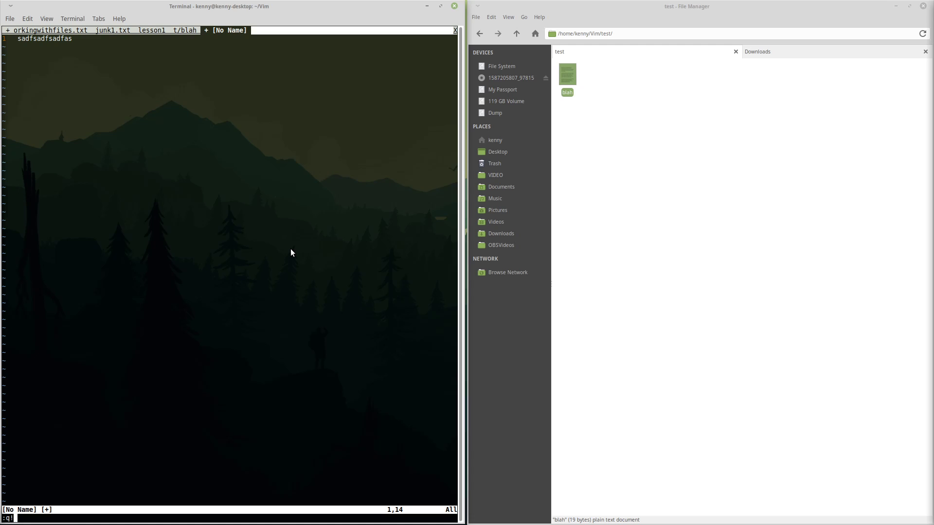
key(Return)
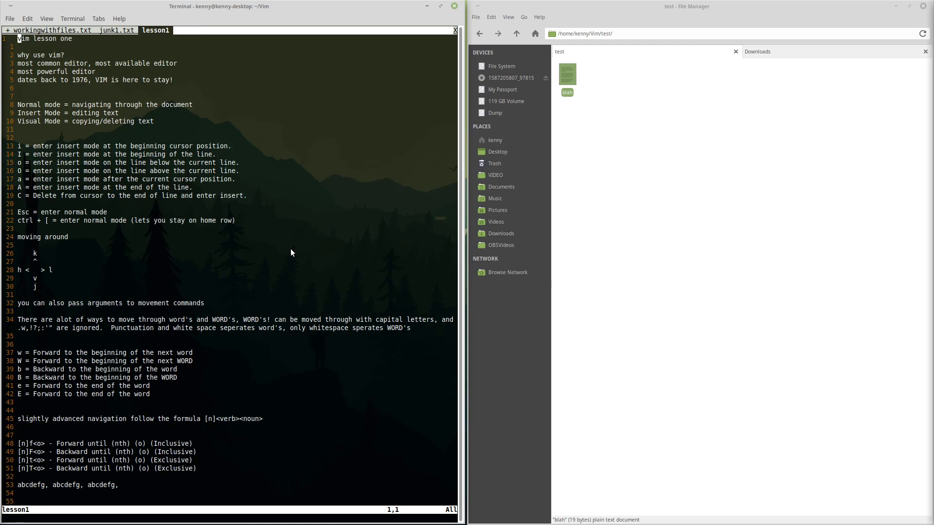
mouse_move(617, 76)
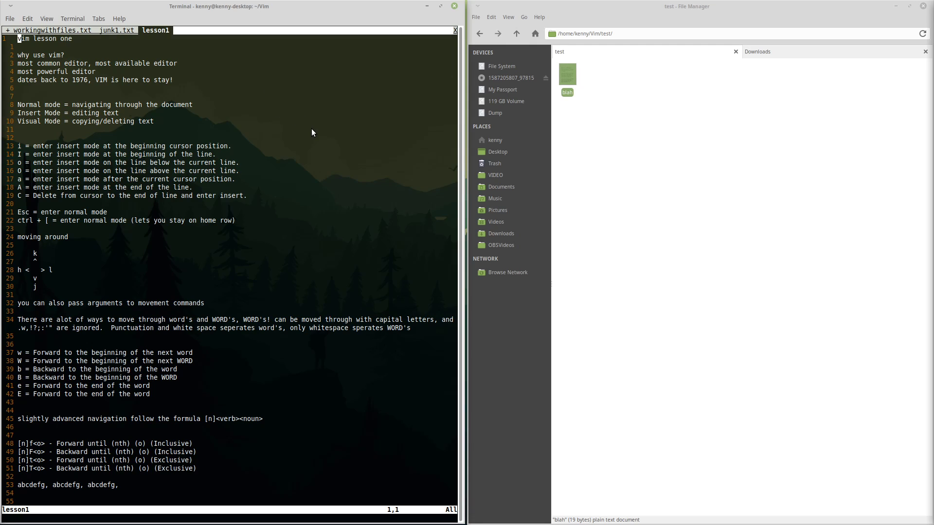
mouse_move(314, 143)
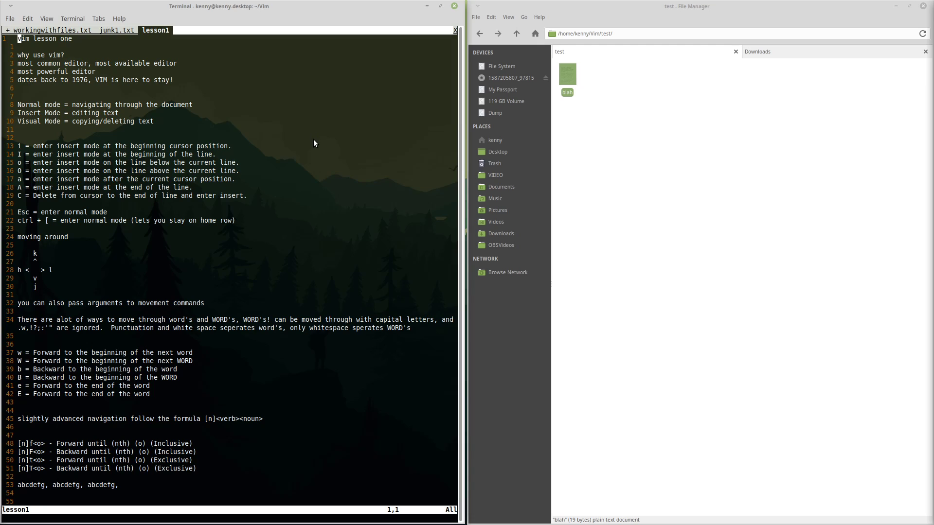
mouse_move(323, 108)
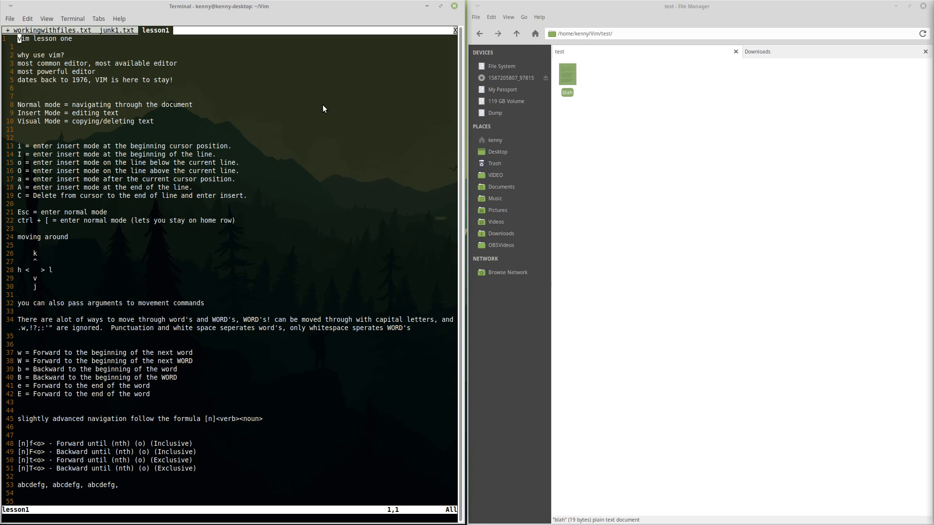
mouse_move(286, 151)
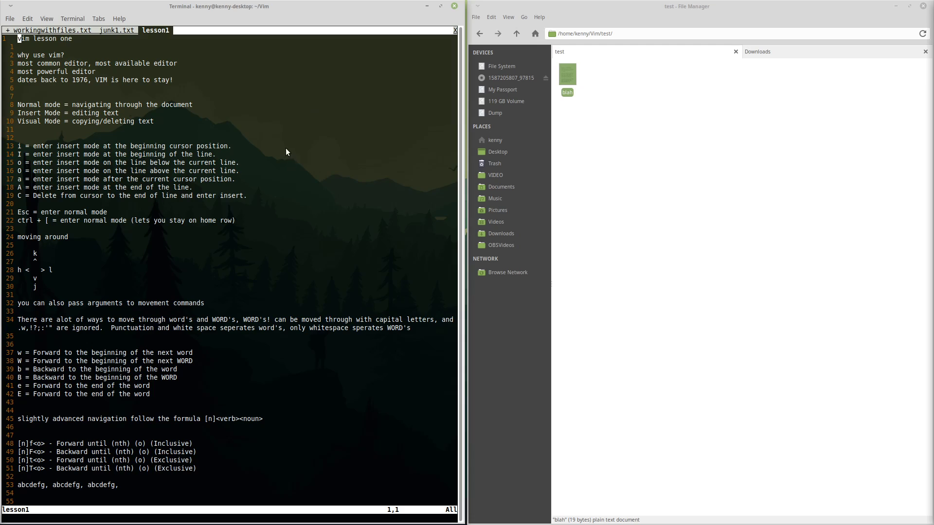
mouse_move(330, 209)
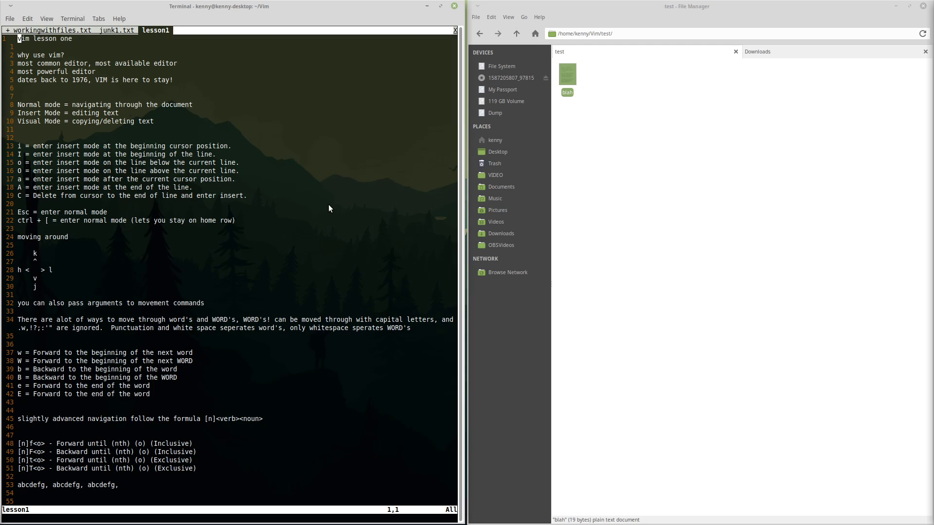
mouse_move(266, 24)
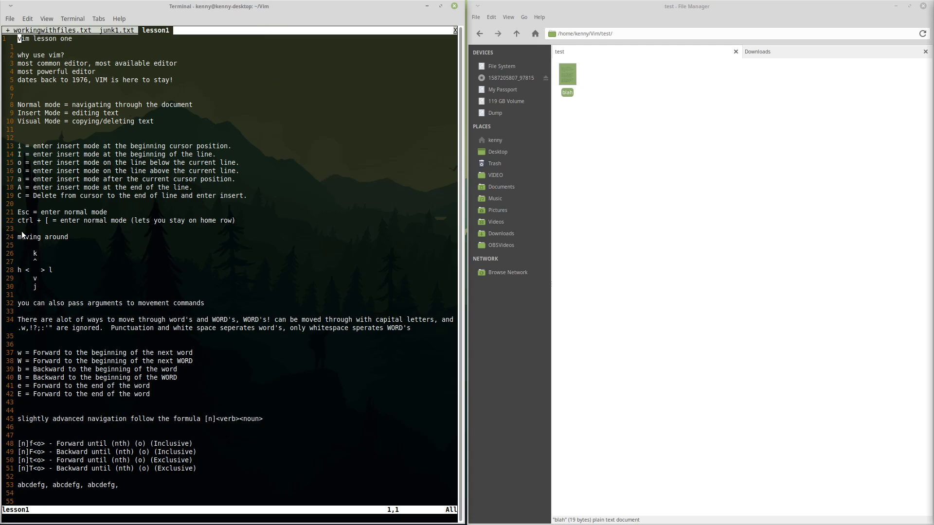
mouse_move(248, 279)
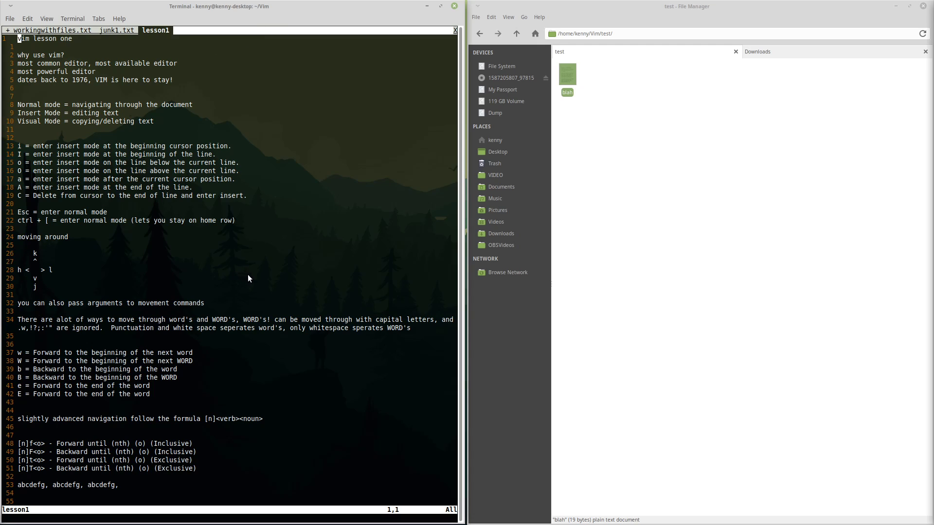
mouse_move(229, 274)
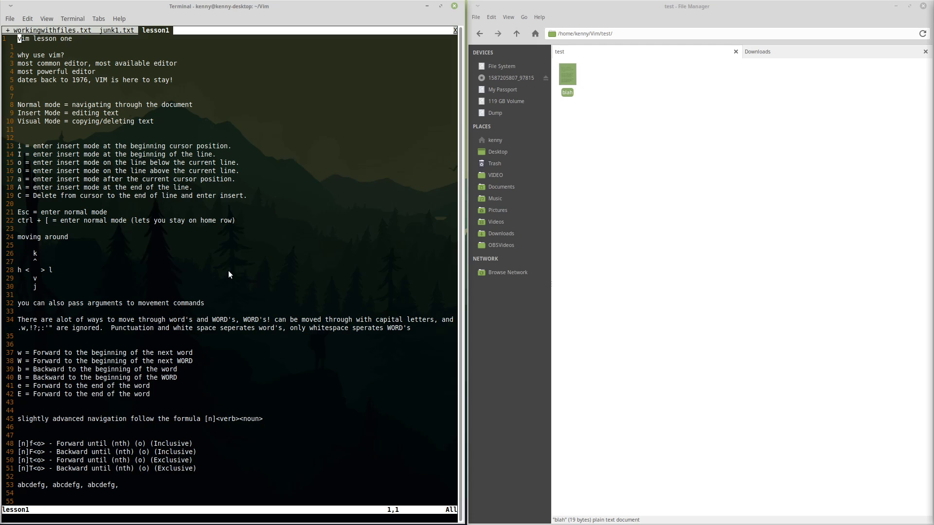
mouse_move(230, 268)
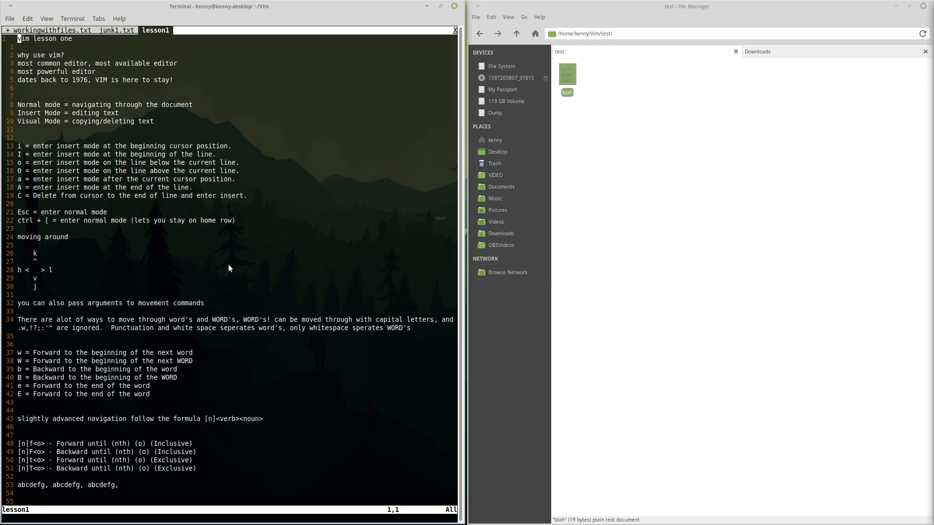
mouse_move(225, 239)
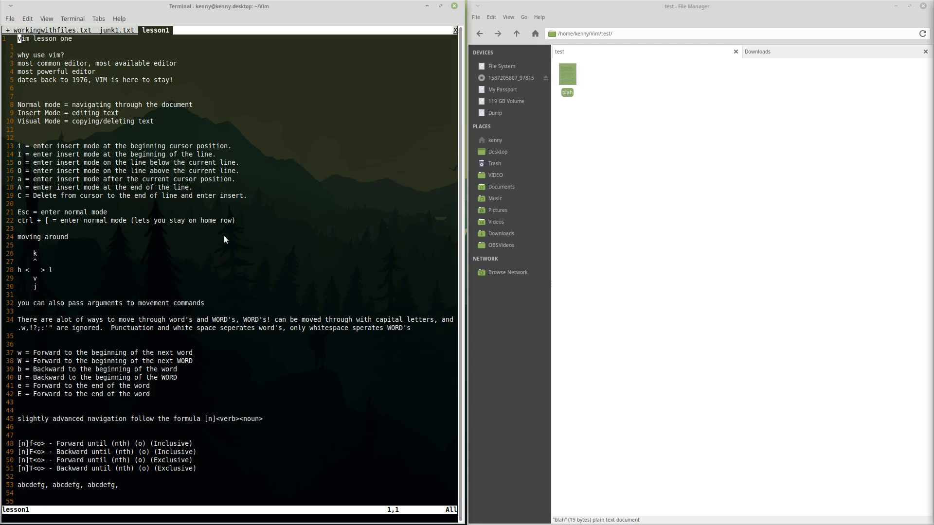